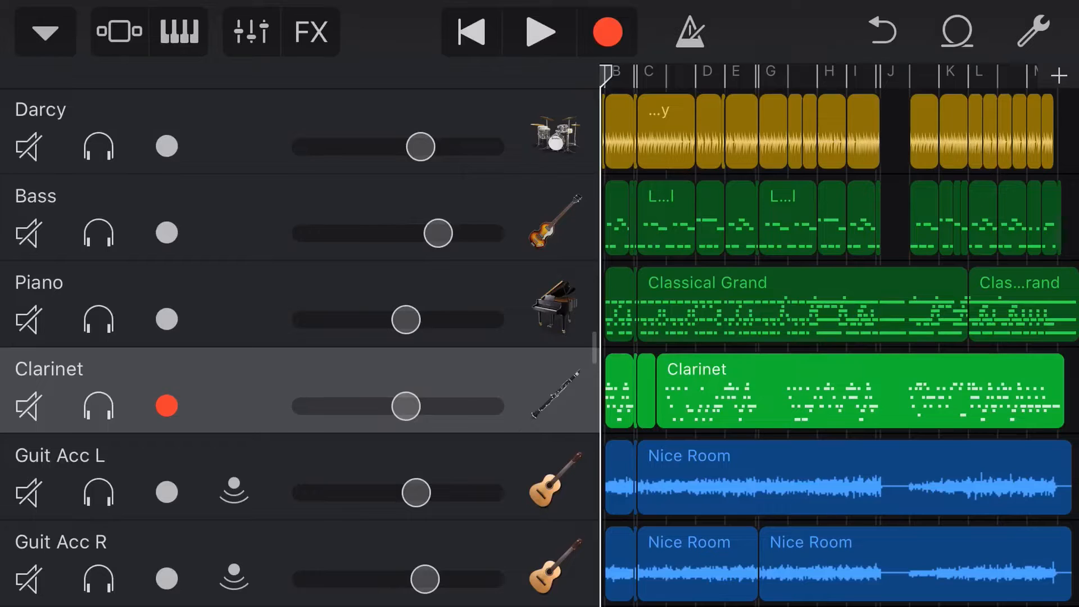
Scroll the track list past Guit Acc R and select the Bass track header.
{"action": "scroll", "scroll_direction": "down", "scroll_amount": 3}
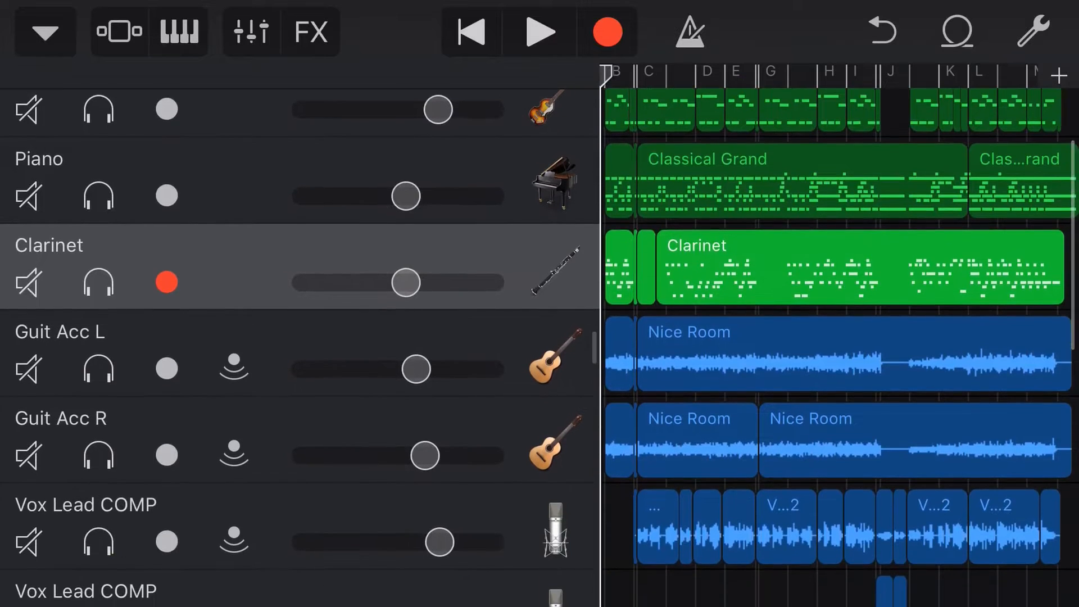
{"action": "left_click", "coordinate": [166, 455]}
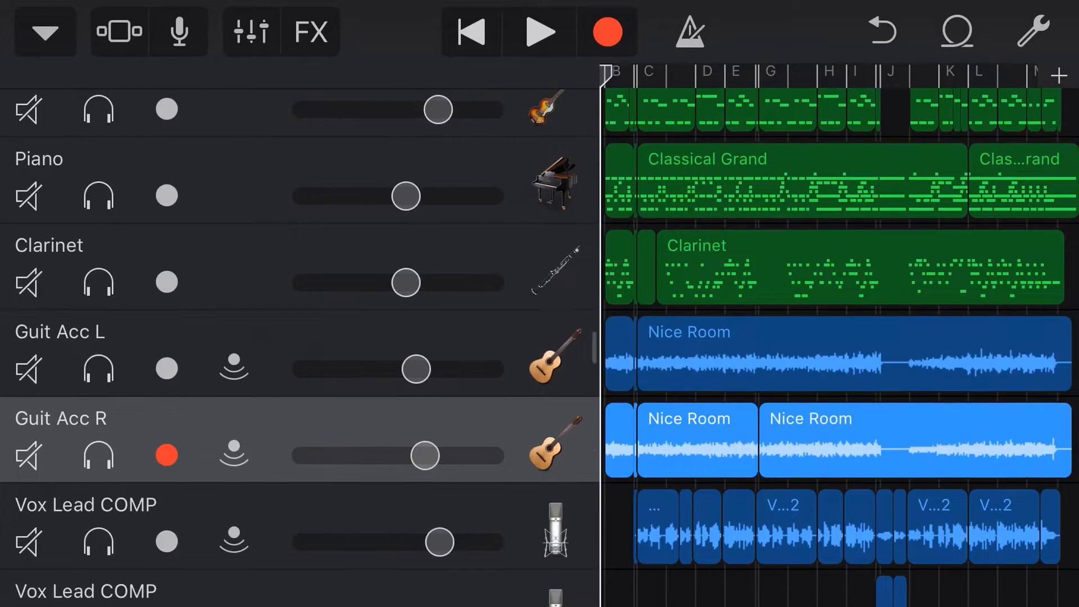
{"action": "scroll", "scroll_direction": "down", "scroll_amount": 3}
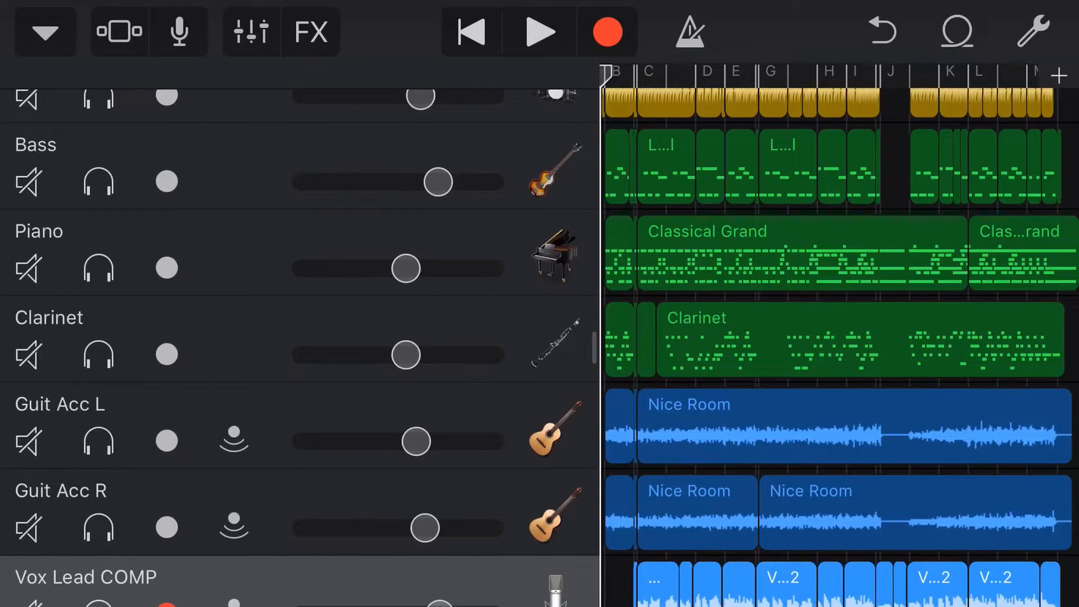
{"action": "left_click", "coordinate": [165, 181]}
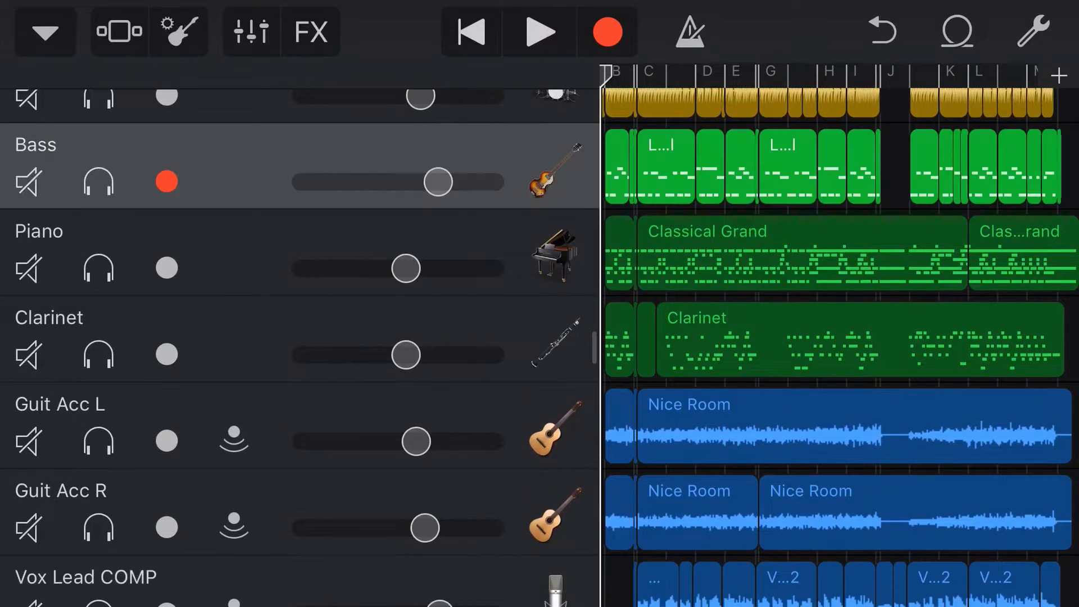
{"action": "left_click", "coordinate": [165, 440]}
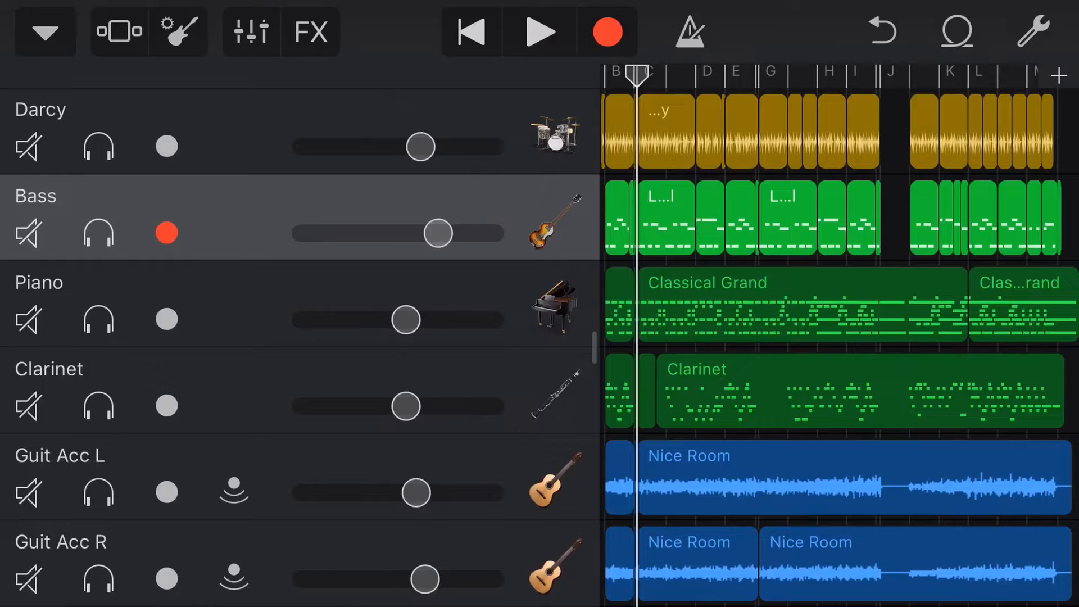
Raise the Bass track volume to maximum, solo it, and return to Tracks view.
{"action": "left_click", "coordinate": [178, 32]}
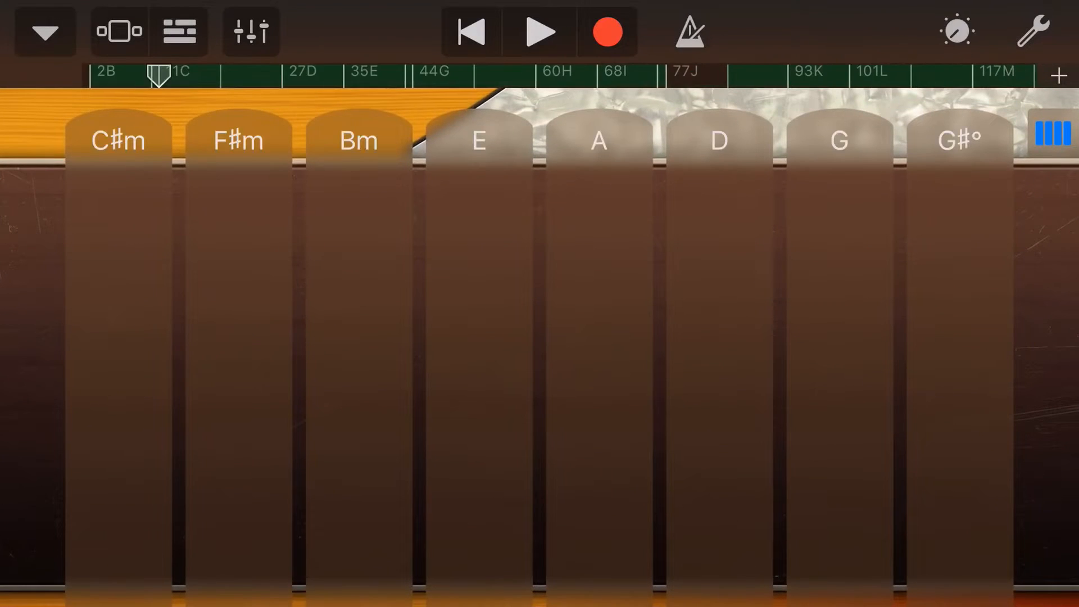
{"action": "left_click", "coordinate": [955, 32]}
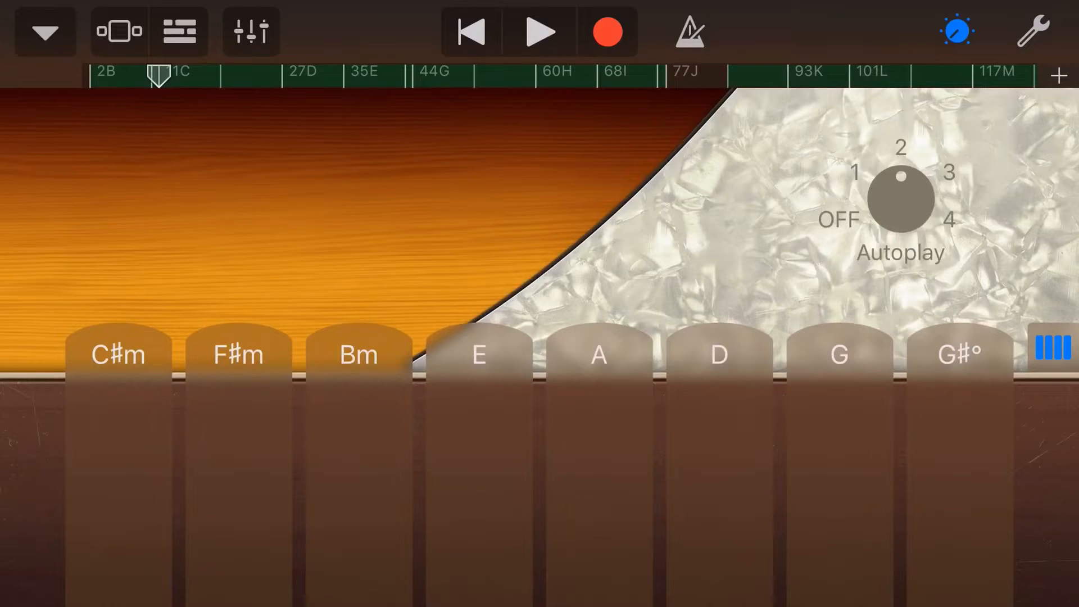
{"action": "left_click", "coordinate": [251, 31]}
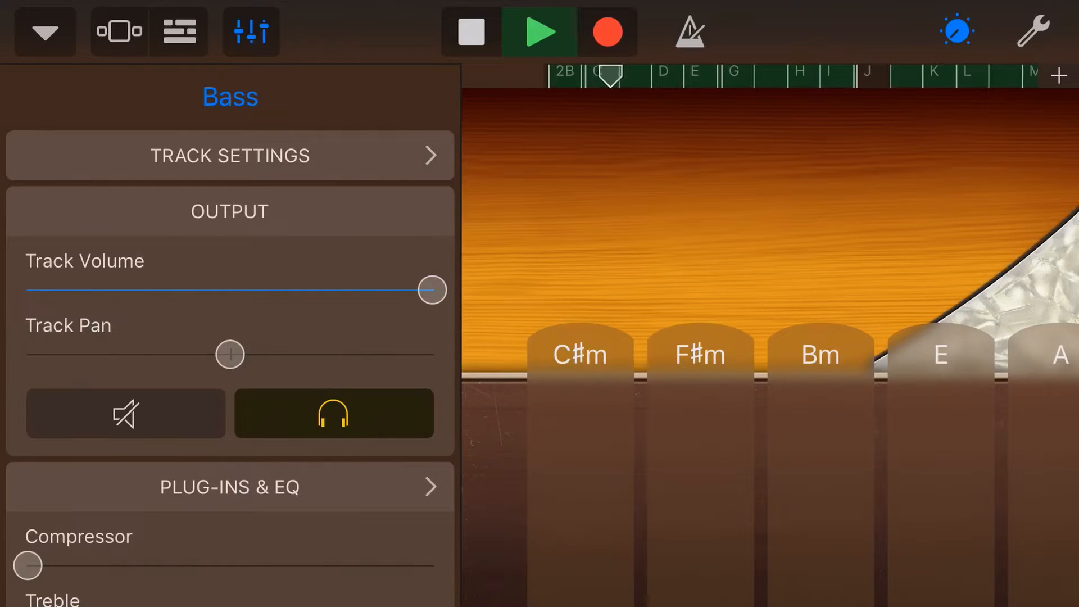
{"action": "left_click", "coordinate": [250, 32]}
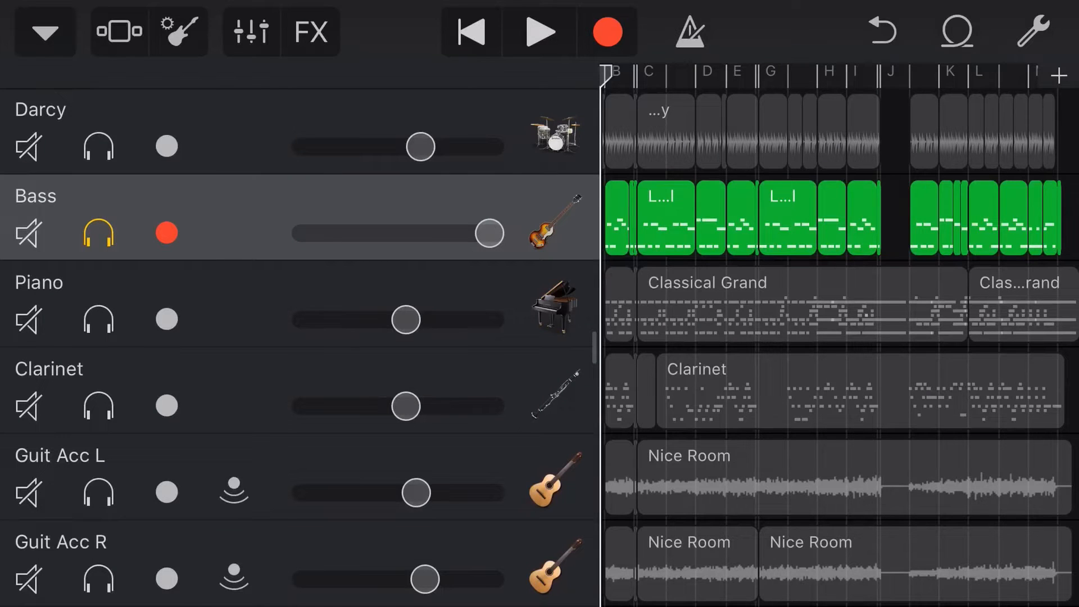
Inspect the Bass track's Plug-ins & EQ slots in Track Controls without adding an effect.
{"action": "left_click", "coordinate": [250, 32]}
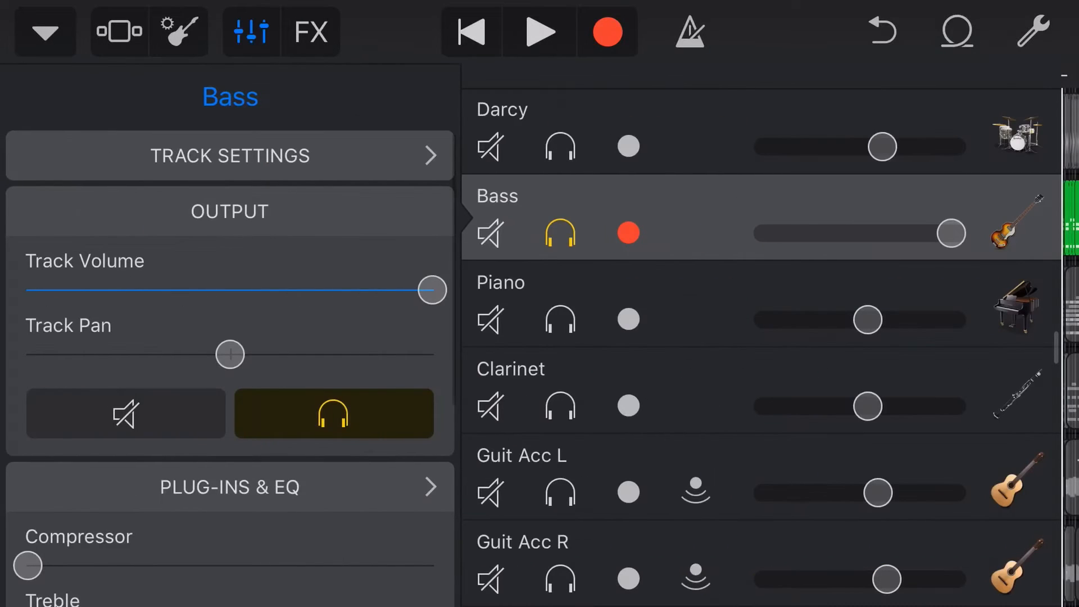
{"action": "left_click", "coordinate": [229, 487]}
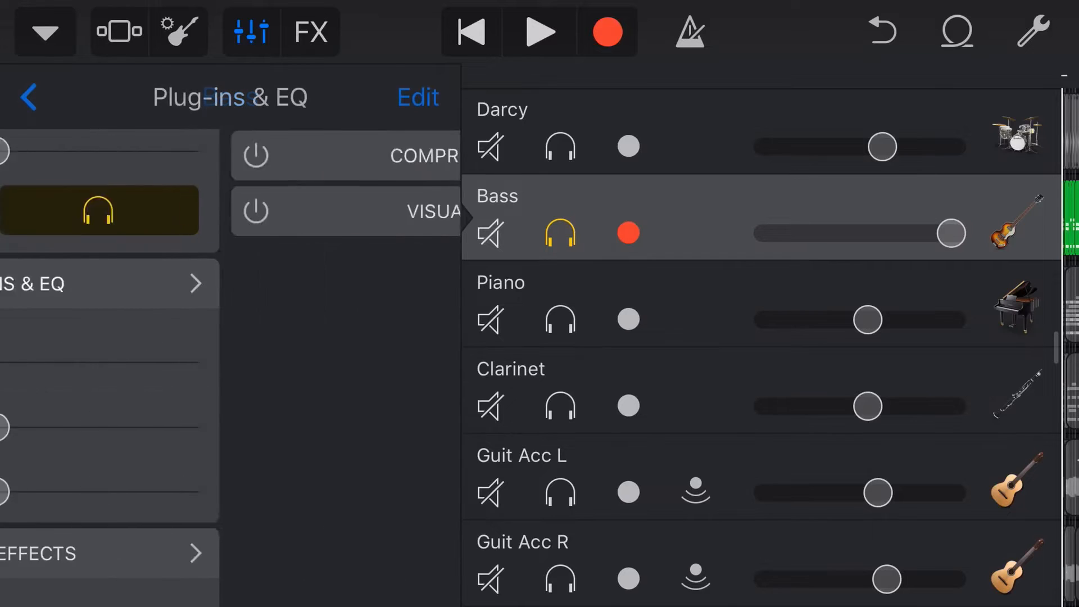
{"action": "left_click", "coordinate": [416, 96]}
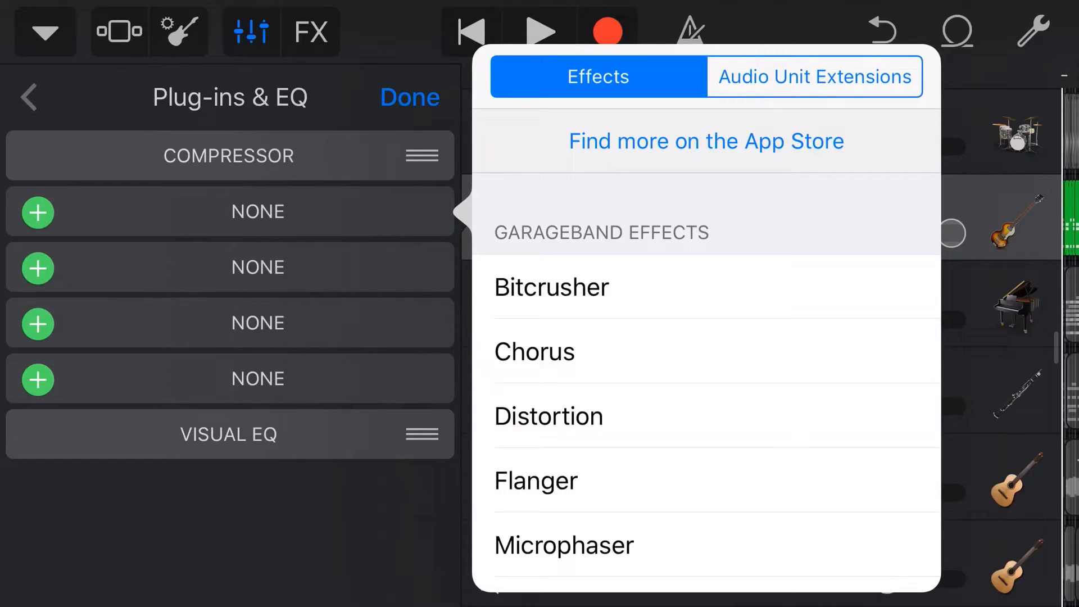
{"action": "left_click", "coordinate": [409, 97]}
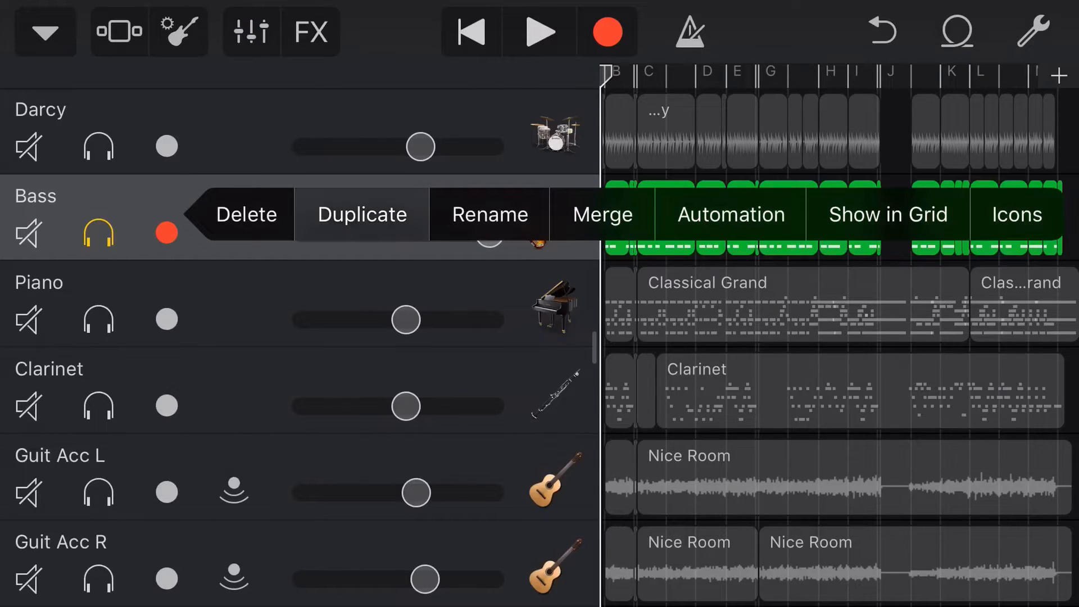
Duplicate the Bass track, select the copy, then mute the original Bass track.
{"action": "left_click", "coordinate": [361, 213]}
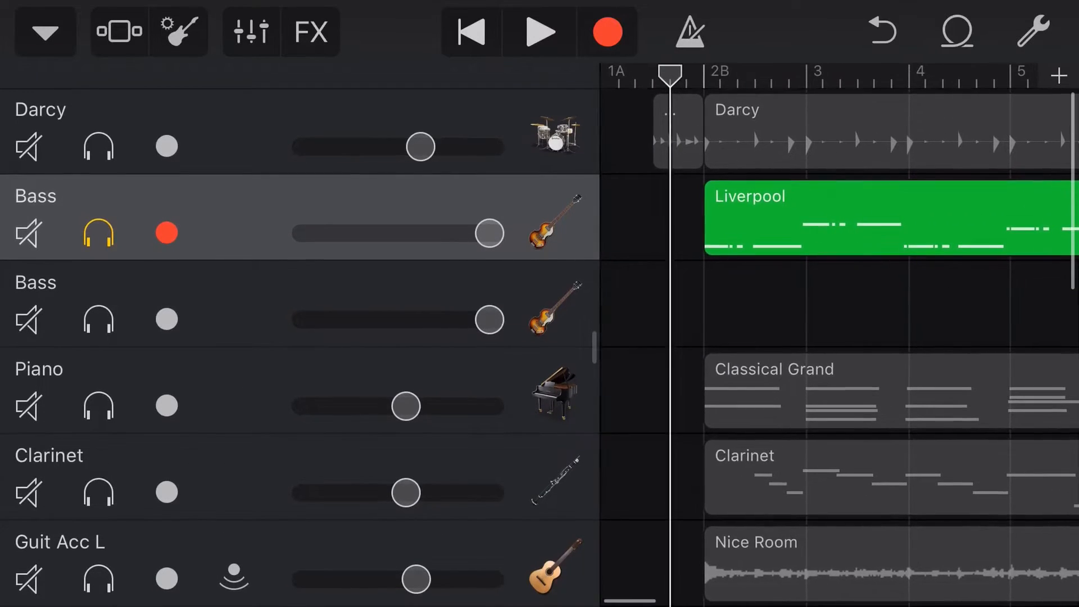
{"action": "left_click", "coordinate": [166, 319]}
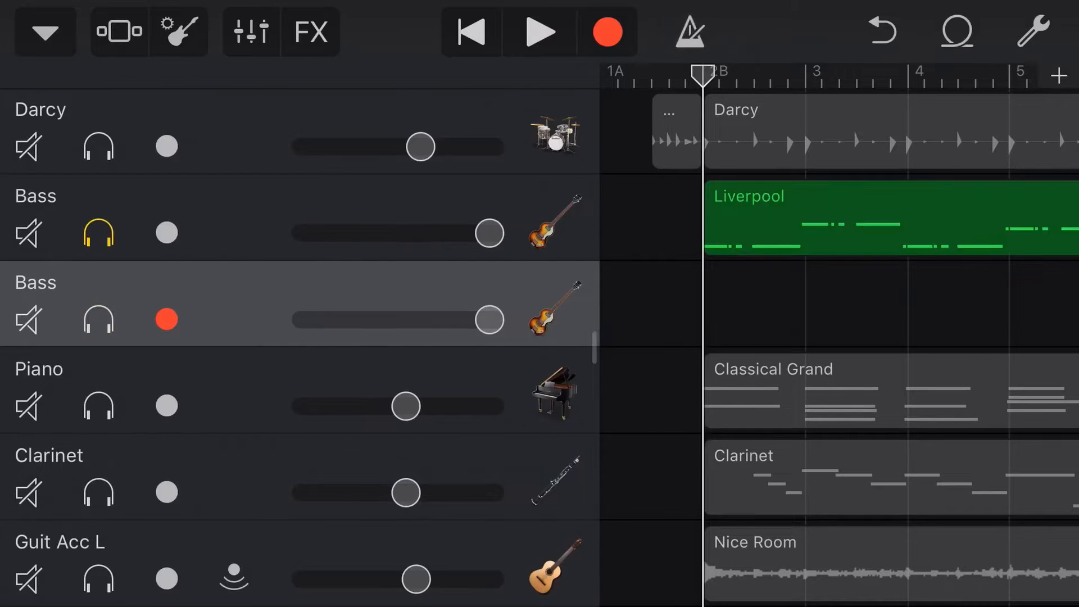
{"action": "scroll", "scroll_direction": "right", "scroll_amount": 3}
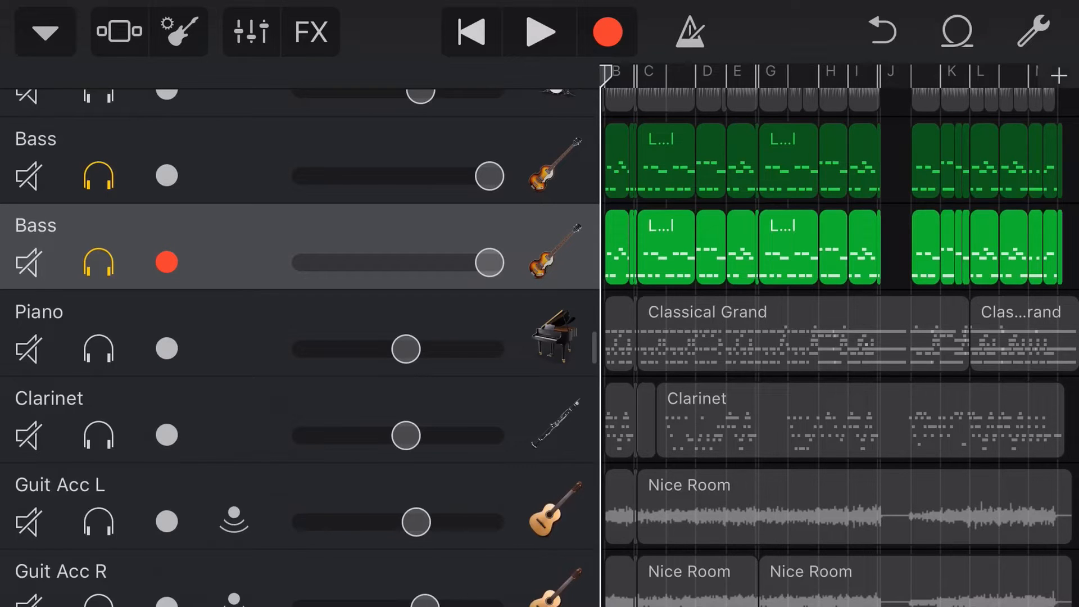
{"action": "left_click", "coordinate": [165, 176]}
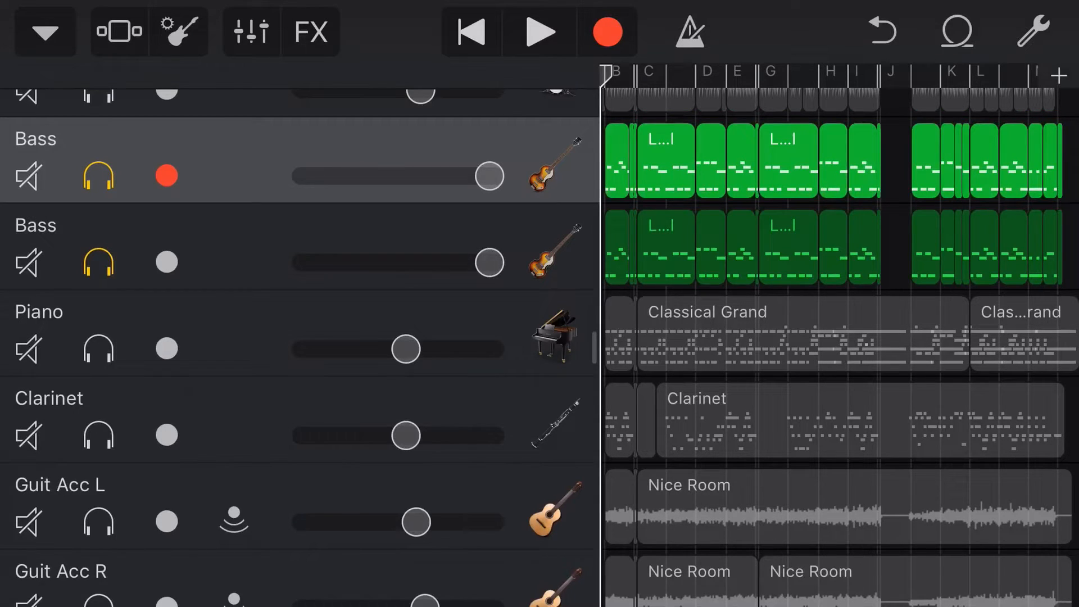
{"action": "left_click", "coordinate": [165, 262]}
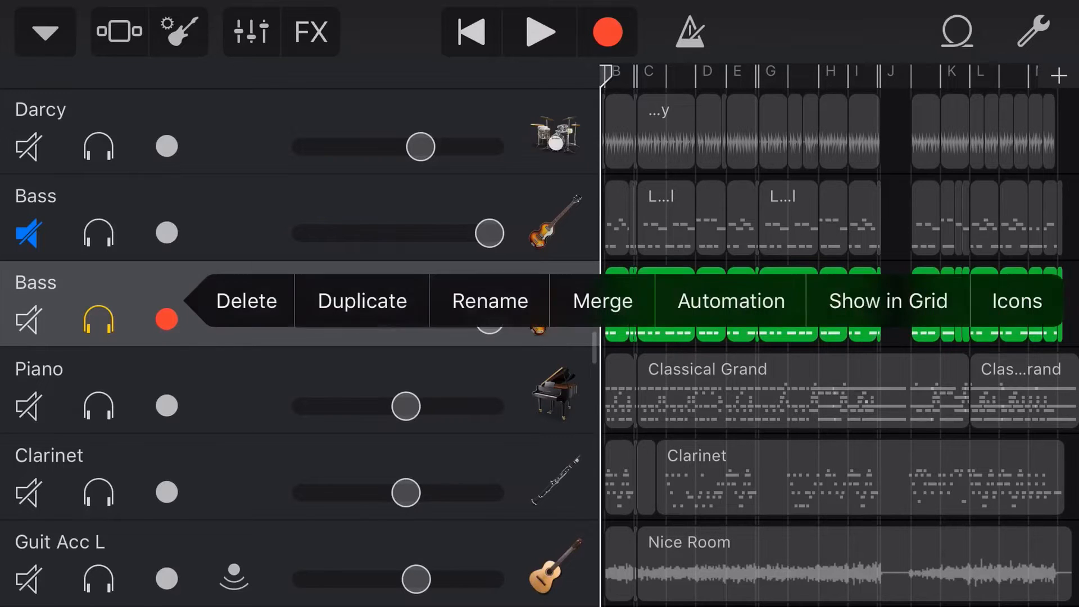
Merge the copied Bass track into a 'Merged Tracks' audio recording.
{"action": "left_click", "coordinate": [600, 301]}
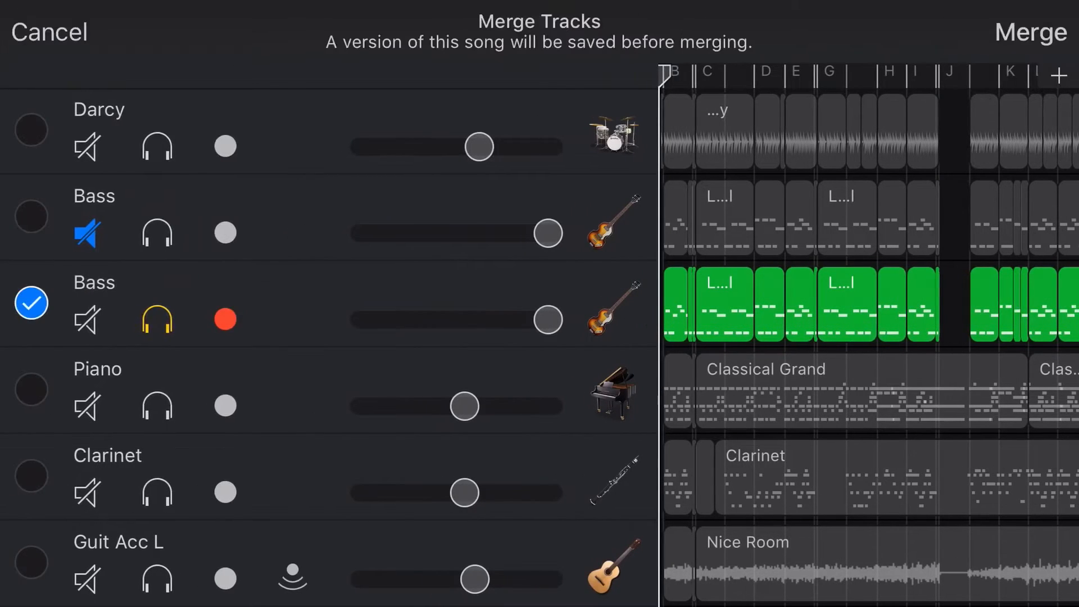
{"action": "left_click", "coordinate": [1029, 32]}
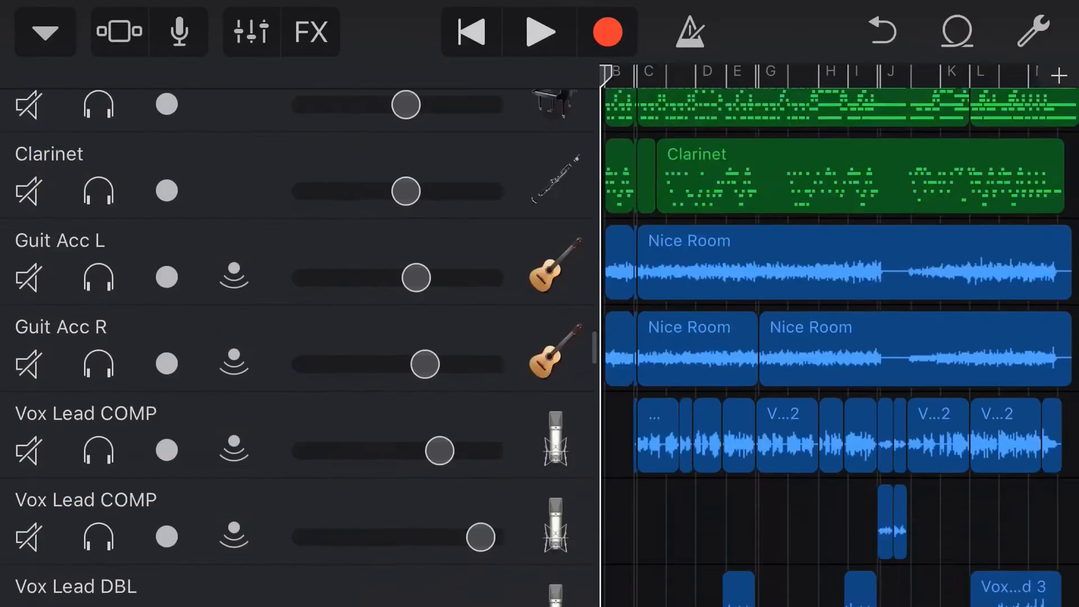
{"action": "scroll", "scroll_direction": "down", "scroll_amount": 3}
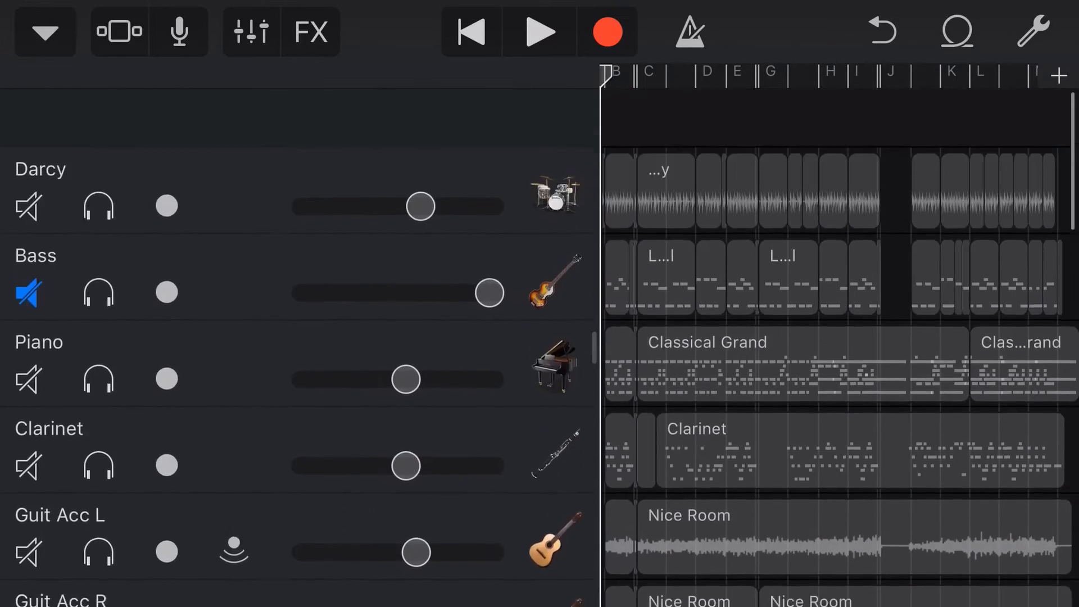
{"action": "scroll", "scroll_direction": "down", "scroll_amount": 3}
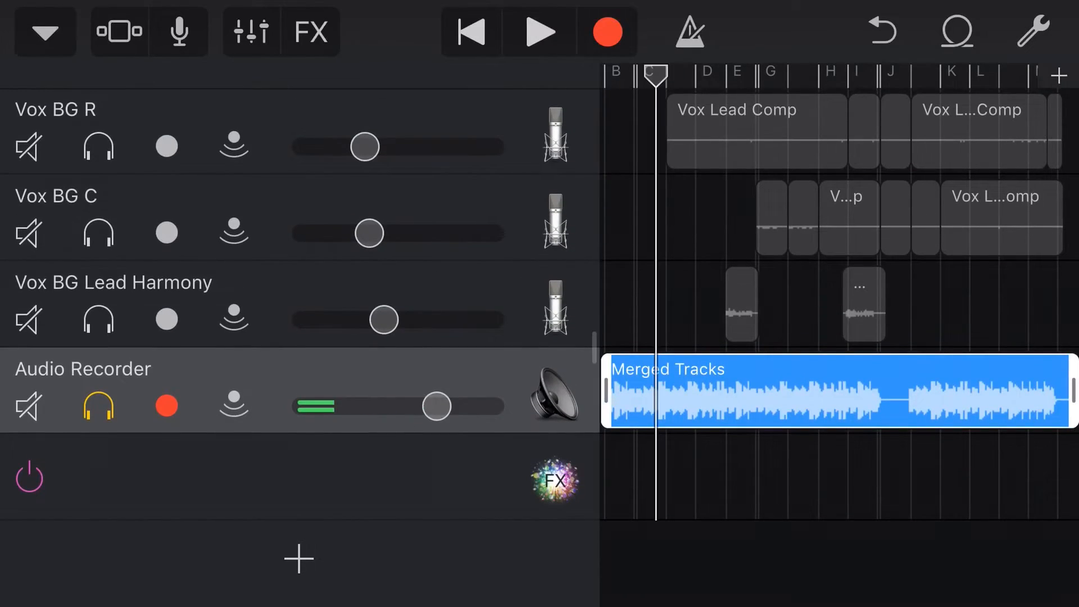
Play the song and scroll the track list to compare the merged audio with the MIDI bass.
{"action": "left_click", "coordinate": [539, 32]}
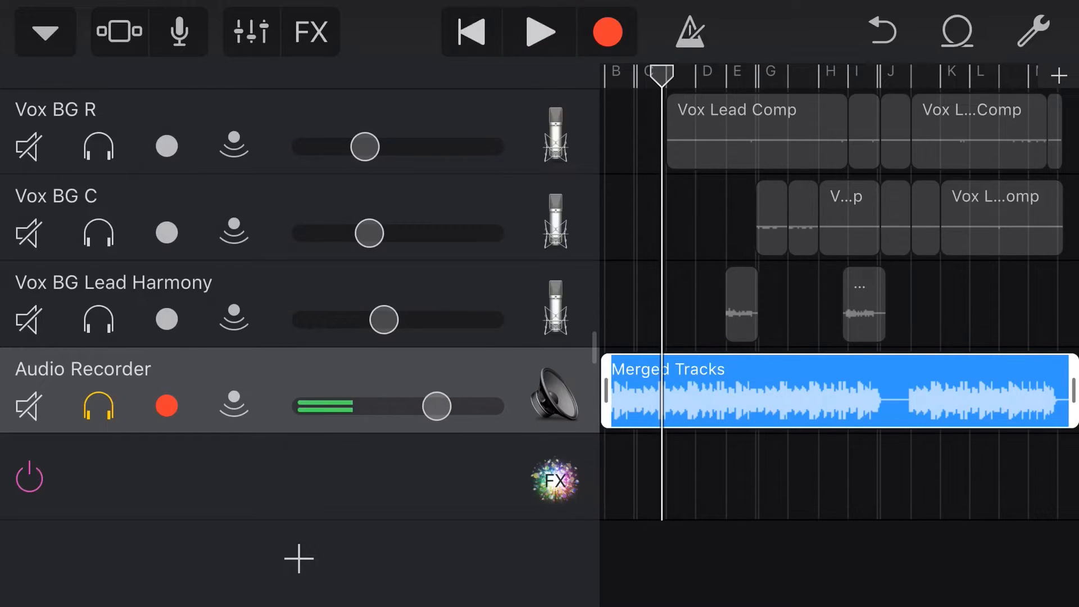
{"action": "scroll", "scroll_direction": "up", "scroll_amount": 3}
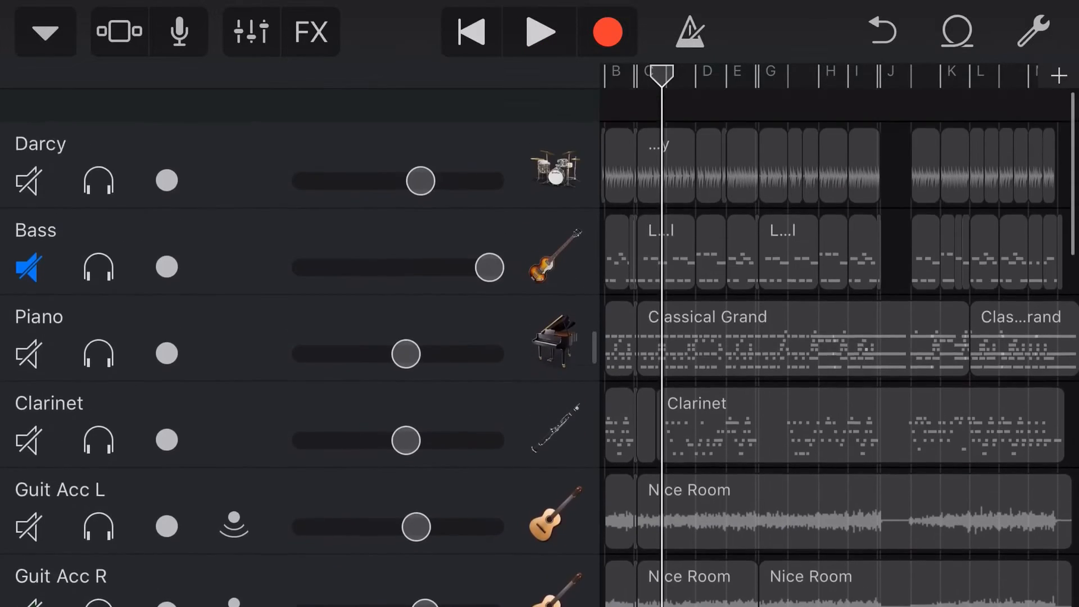
{"action": "scroll", "scroll_direction": "up", "scroll_amount": 3}
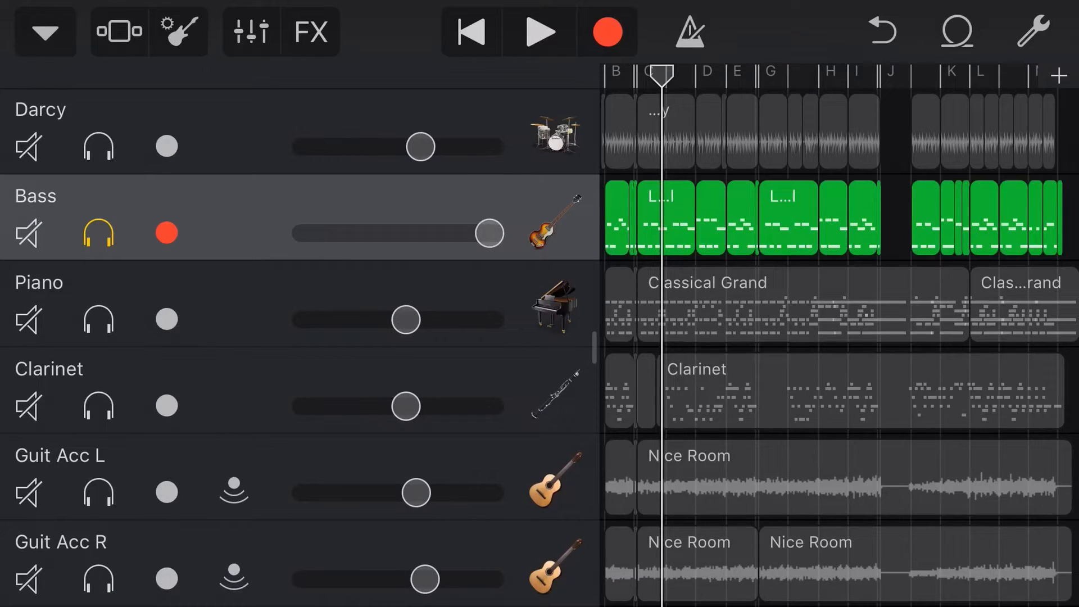
{"action": "scroll", "scroll_direction": "down", "scroll_amount": 3}
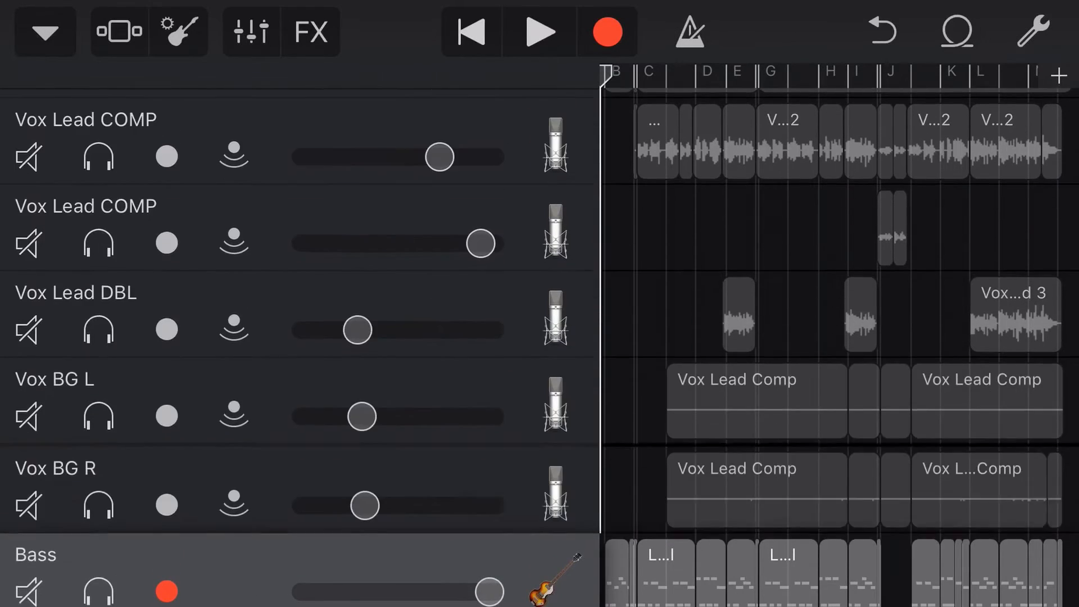
Play briefly from section D, stop, and mute the original Bass MIDI track.
{"action": "scroll", "scroll_direction": "down", "scroll_amount": 3}
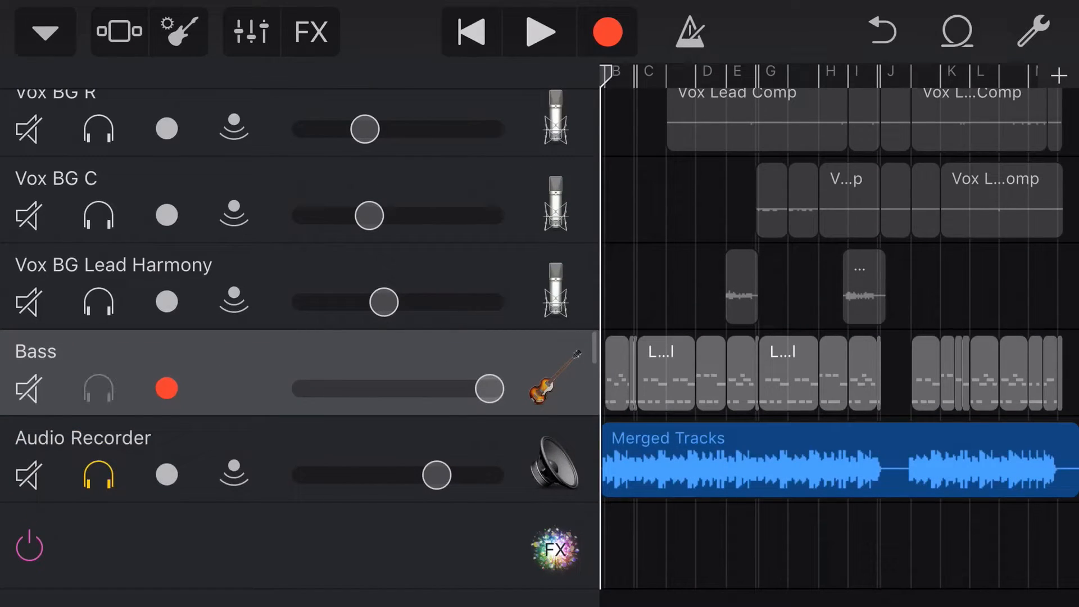
{"action": "left_click", "coordinate": [97, 388]}
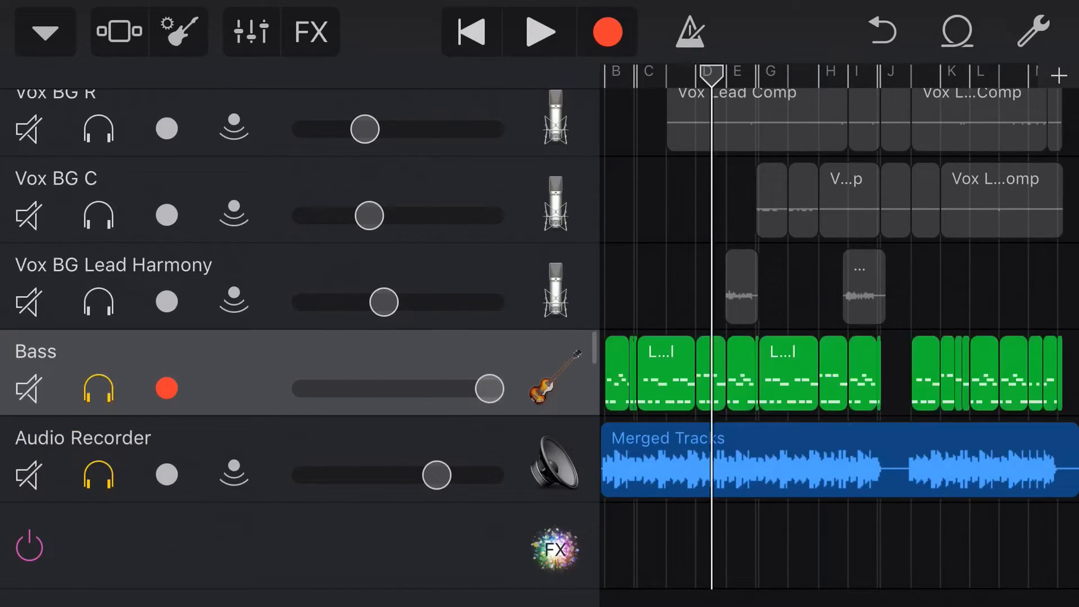
{"action": "left_click", "coordinate": [538, 32]}
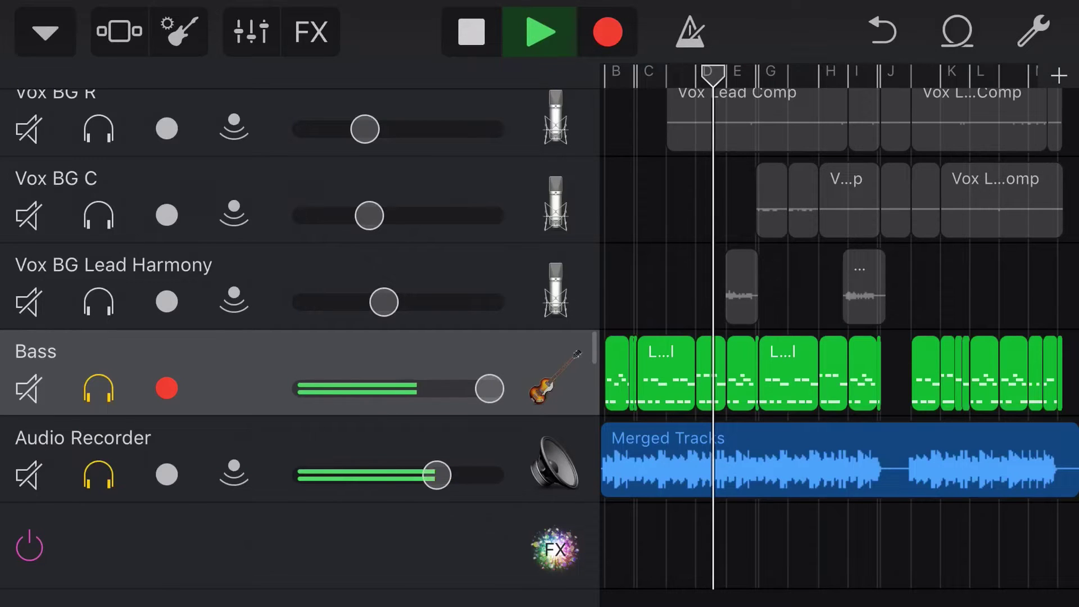
{"action": "left_click", "coordinate": [470, 32]}
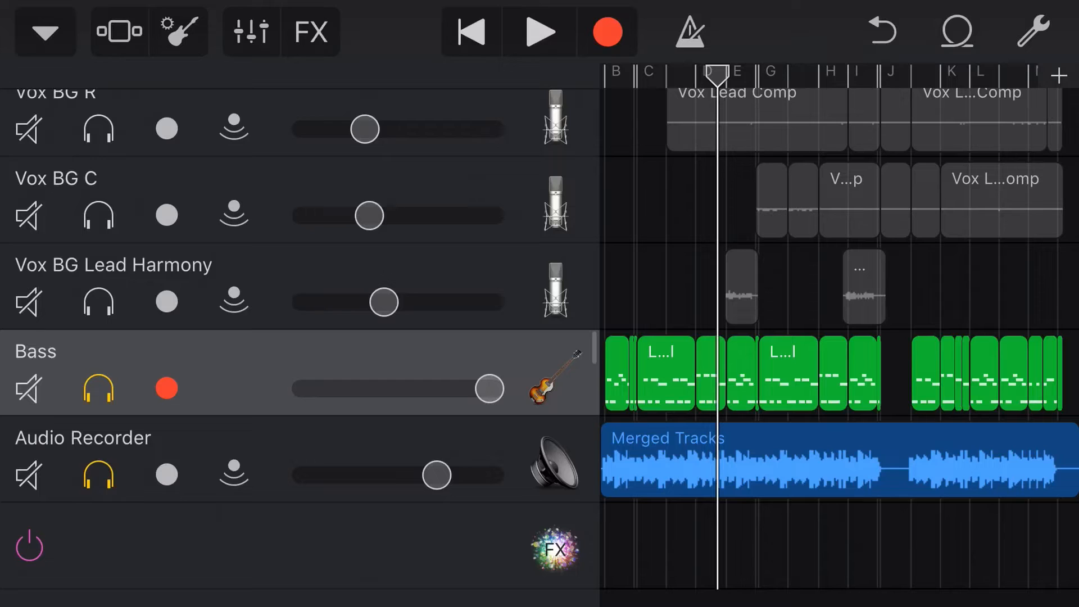
{"action": "left_click", "coordinate": [28, 388]}
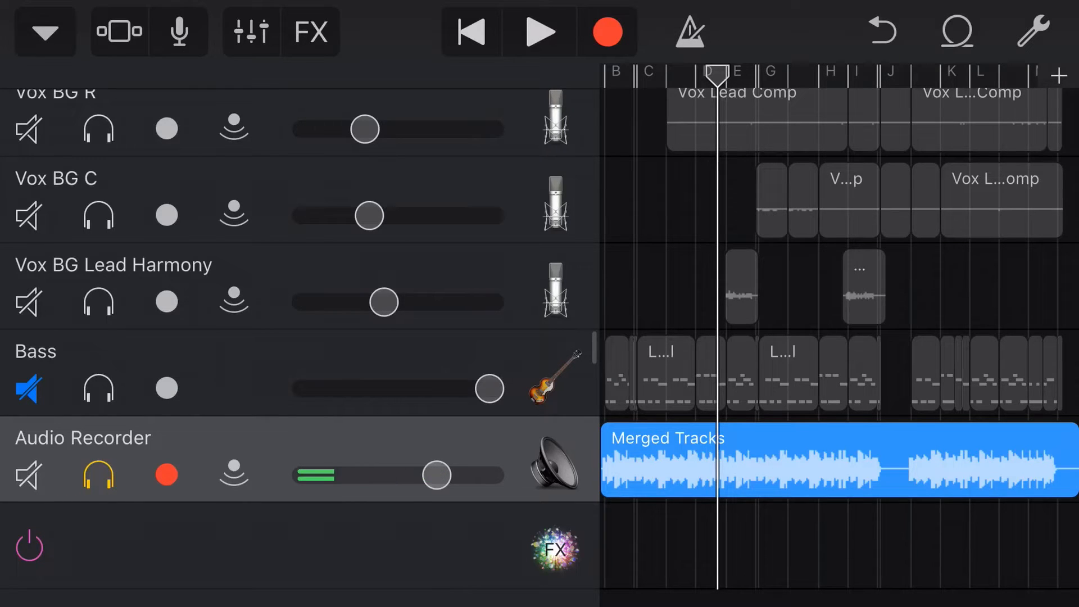
Bring up the Audio Recorder's effect preset browser for the Merged Tracks recording.
{"action": "scroll", "scroll_direction": "down", "scroll_amount": 3}
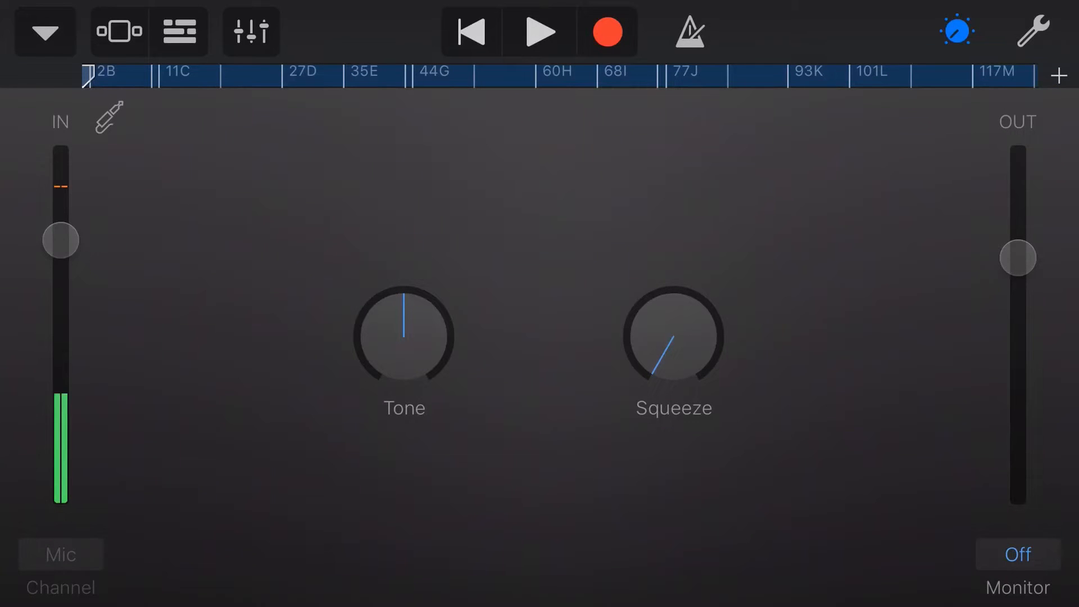
{"action": "left_click", "coordinate": [44, 32]}
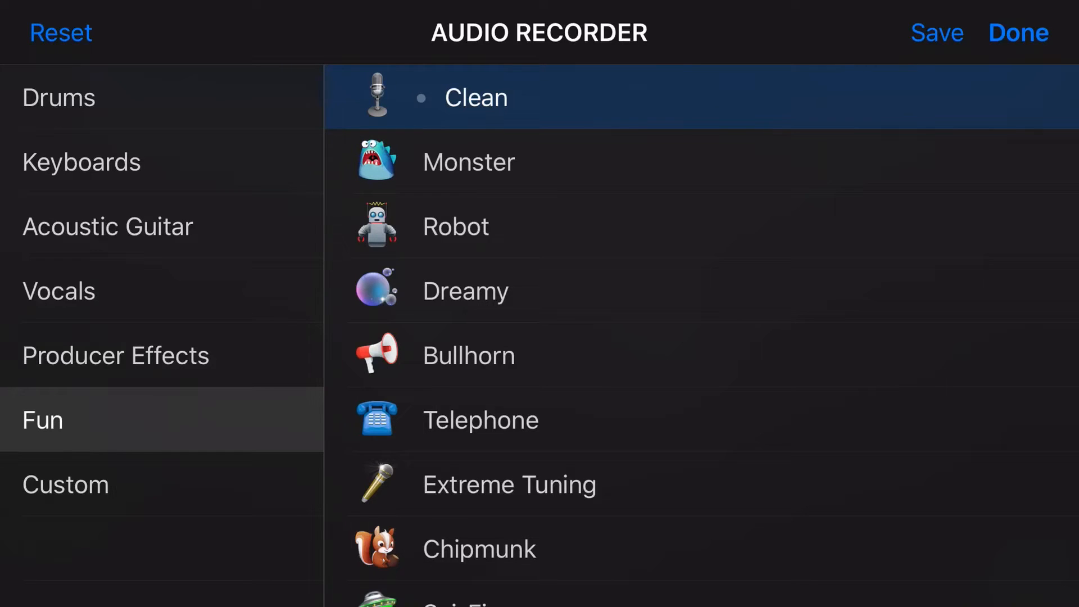
Browse the preset categories and apply Producer Effects > Amped to the merged bass audio.
{"action": "left_click", "coordinate": [58, 96]}
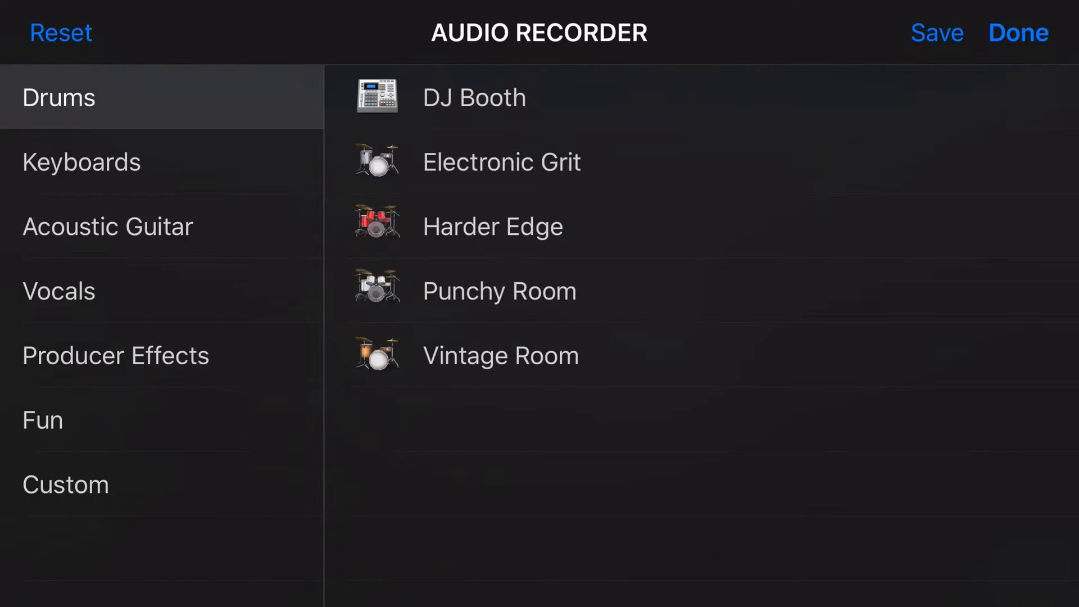
{"action": "left_click", "coordinate": [107, 226]}
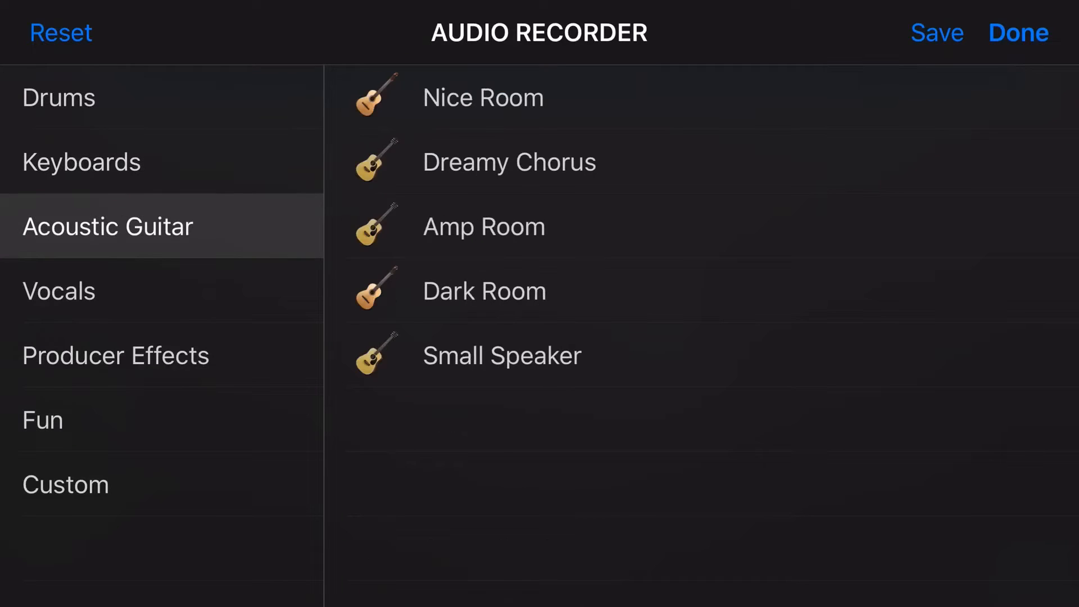
{"action": "left_click", "coordinate": [115, 355]}
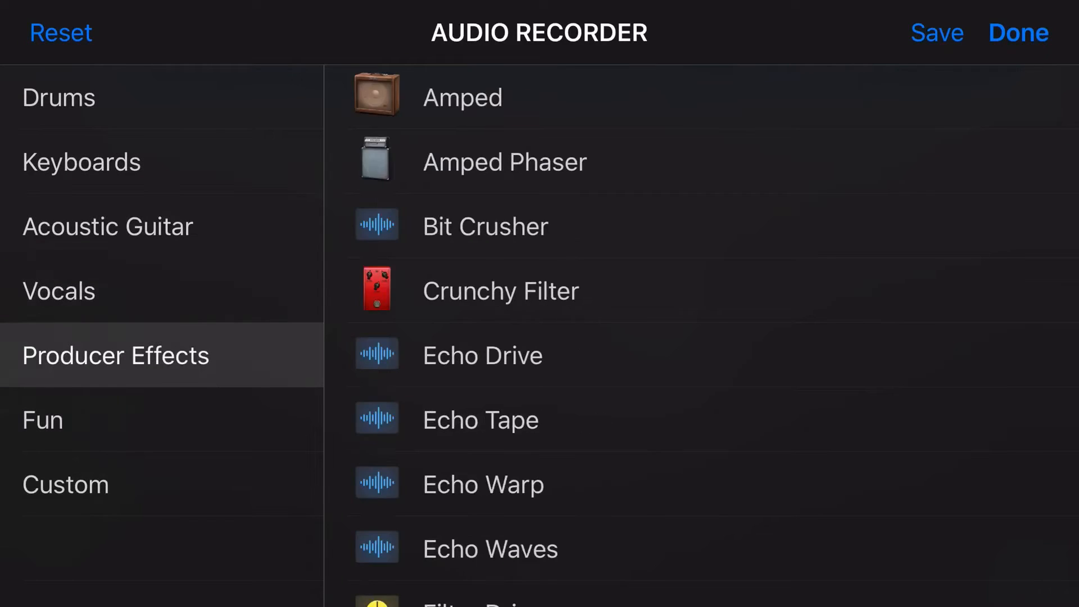
{"action": "left_click", "coordinate": [42, 420]}
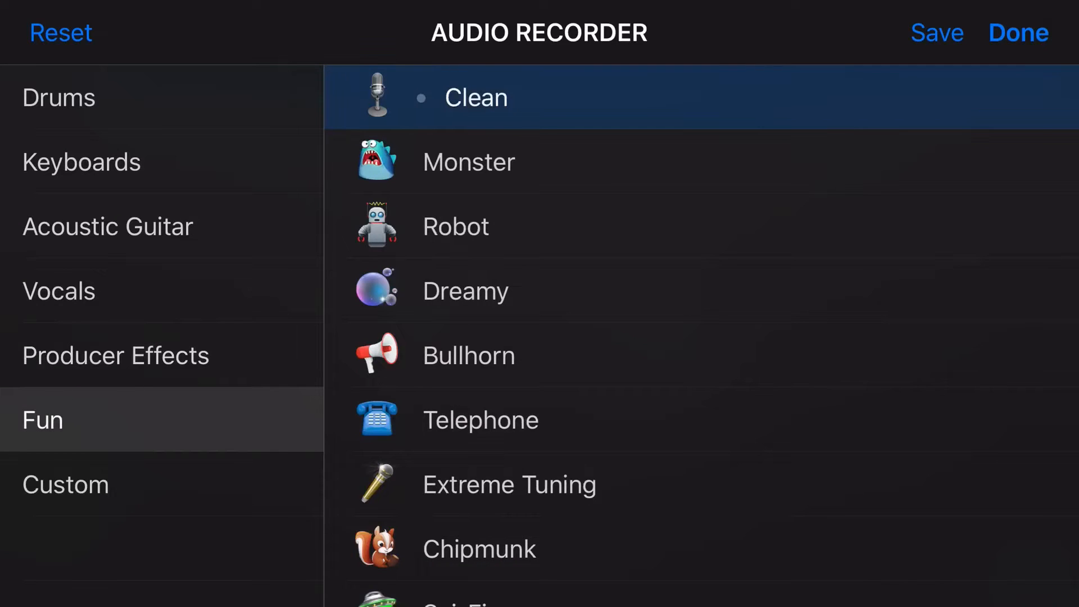
{"action": "left_click", "coordinate": [65, 484]}
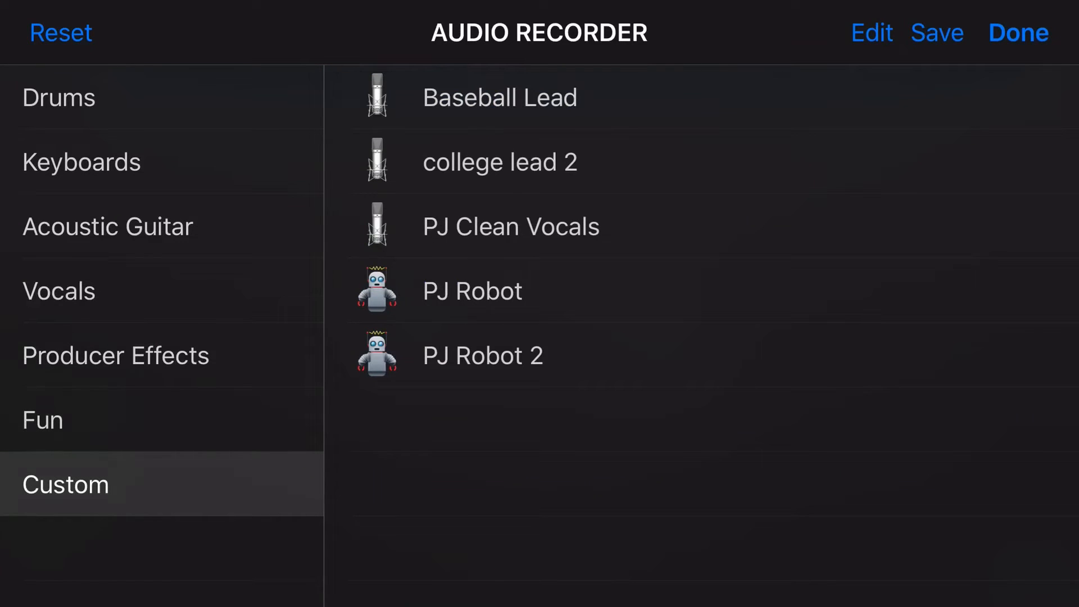
{"action": "left_click", "coordinate": [115, 354]}
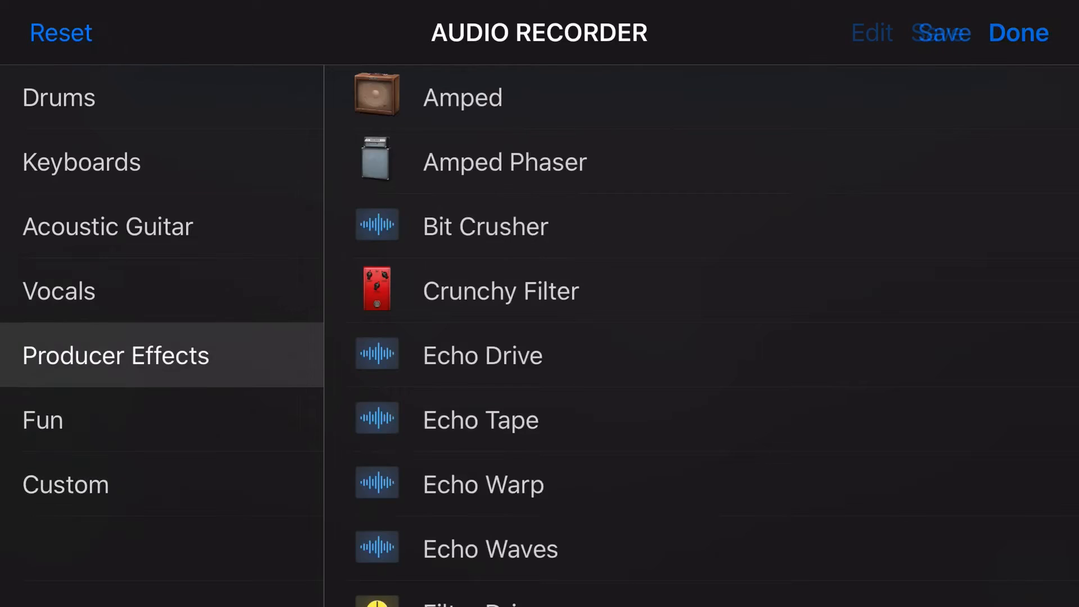
{"action": "left_click", "coordinate": [869, 32]}
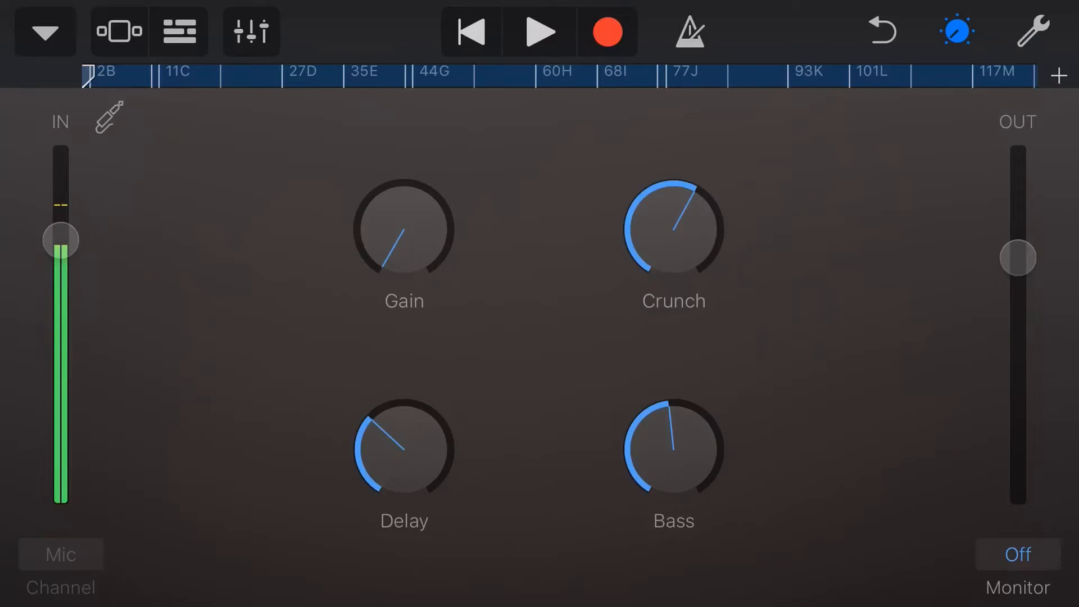
Play the song while setting Amped's gain lower, crunch higher and bass to maximum.
{"action": "left_click", "coordinate": [540, 32]}
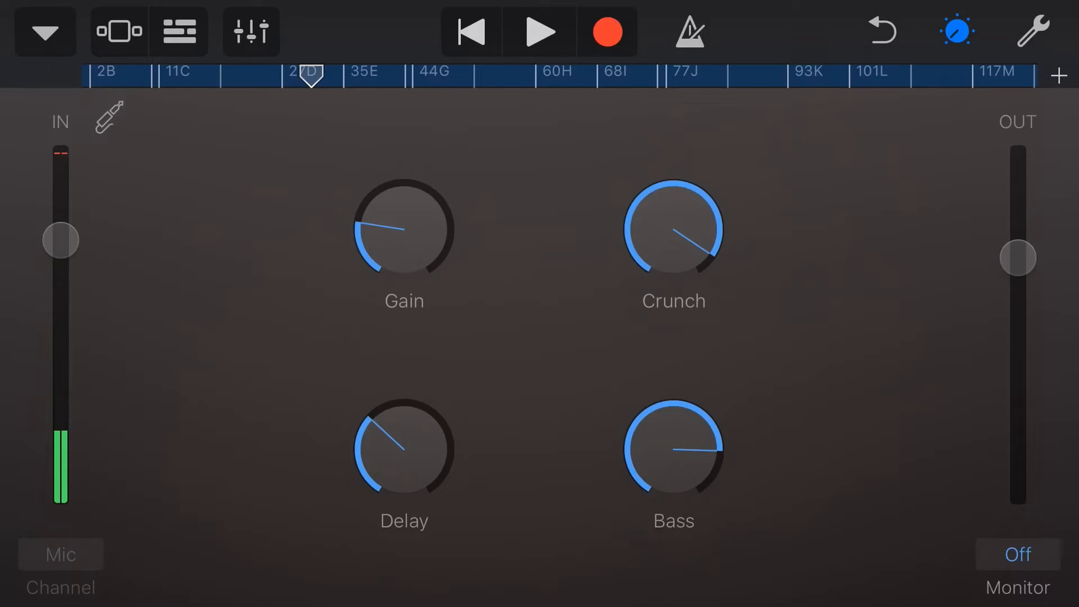
Inspect the merged track's plug-in chain and compressor, then return to the Producer Effects presets.
{"action": "left_click", "coordinate": [249, 31]}
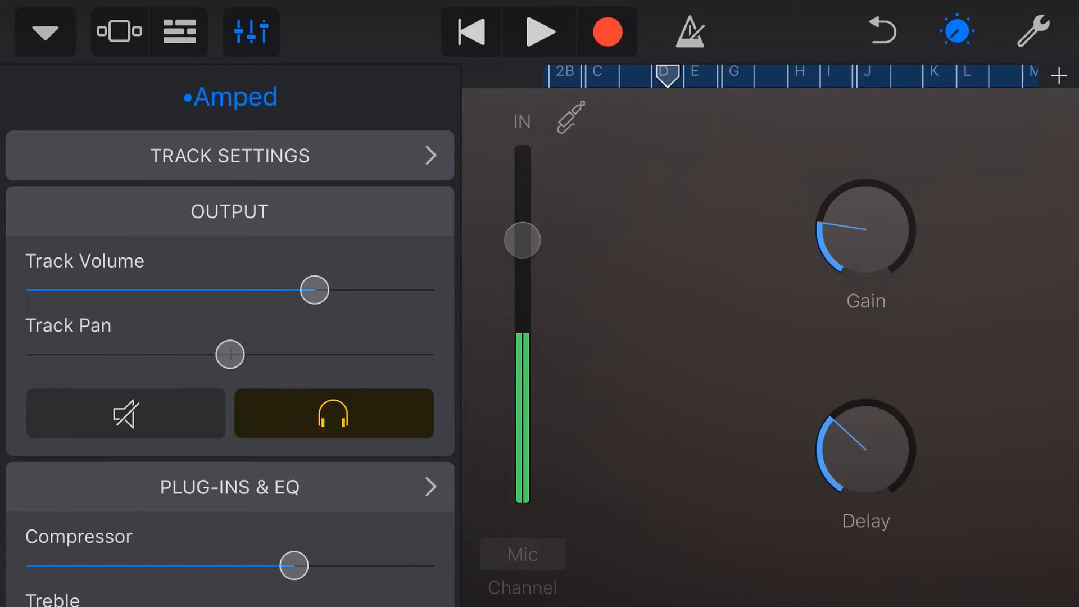
{"action": "scroll", "scroll_direction": "down", "scroll_amount": 3}
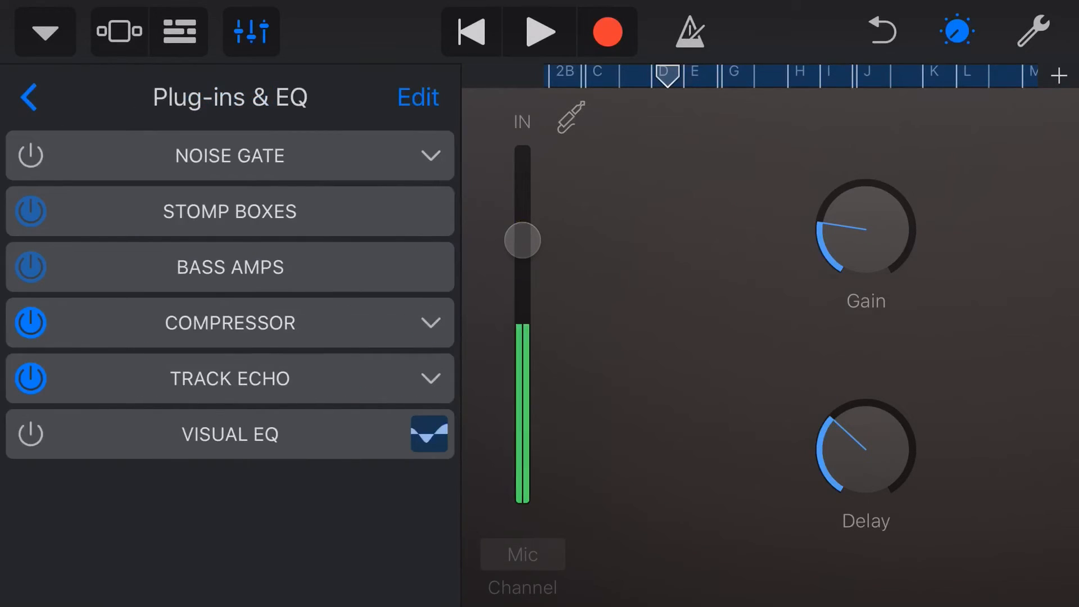
{"action": "left_click", "coordinate": [416, 97]}
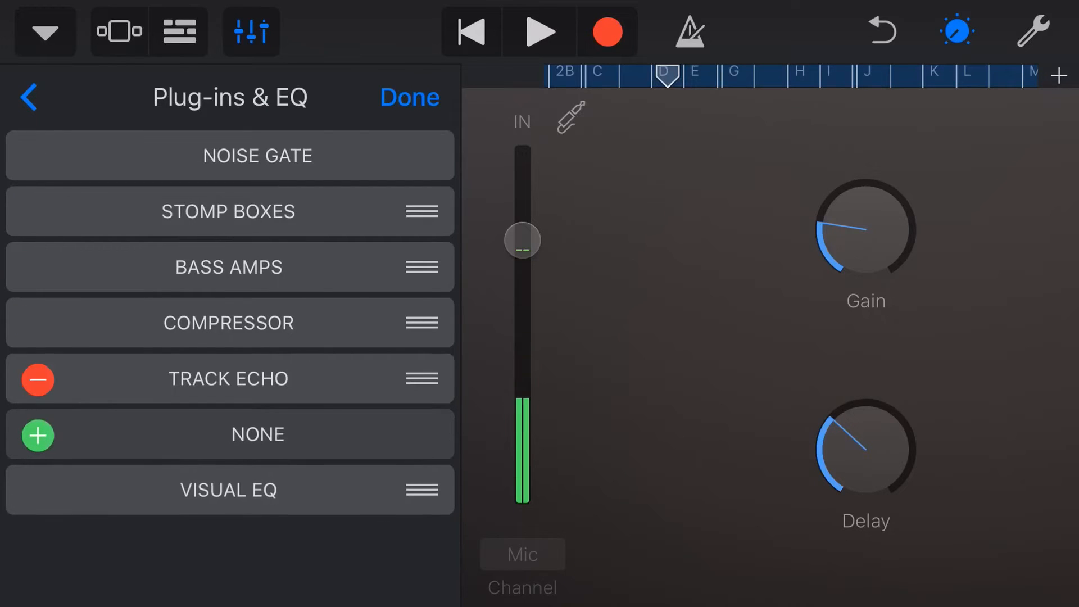
{"action": "left_click", "coordinate": [409, 97]}
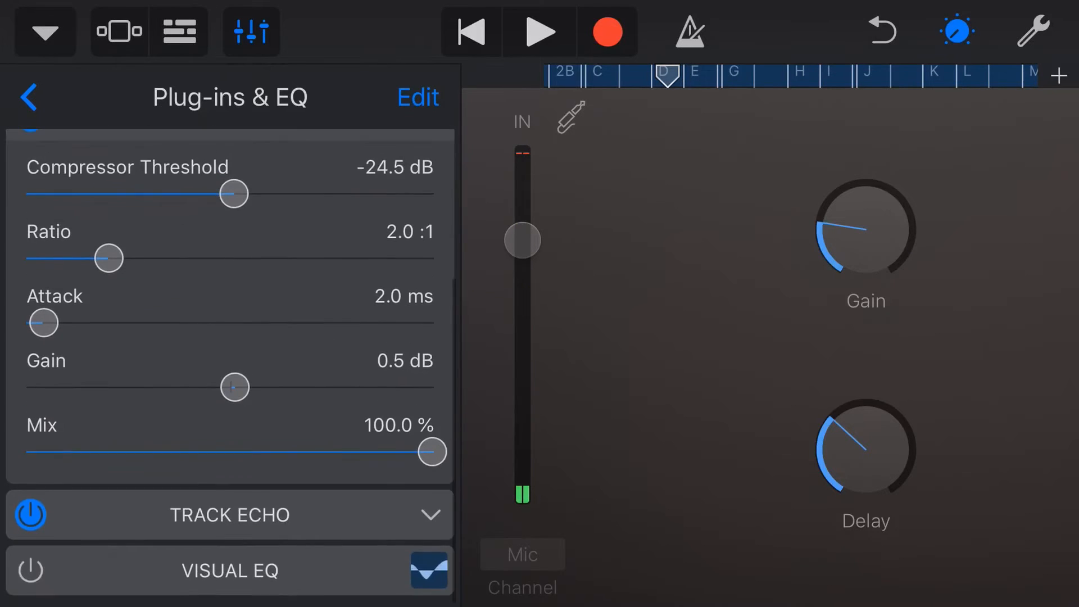
{"action": "left_click", "coordinate": [229, 513]}
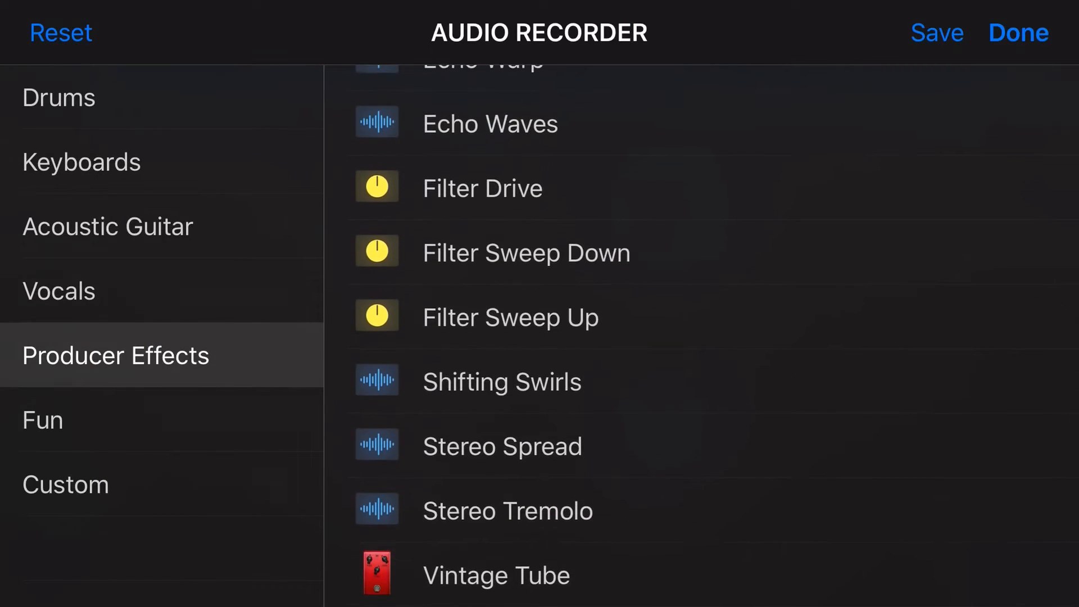
Browse the Vocal, Keyboards and Drums effect preset categories, then leave the browser.
{"action": "left_click", "coordinate": [59, 290]}
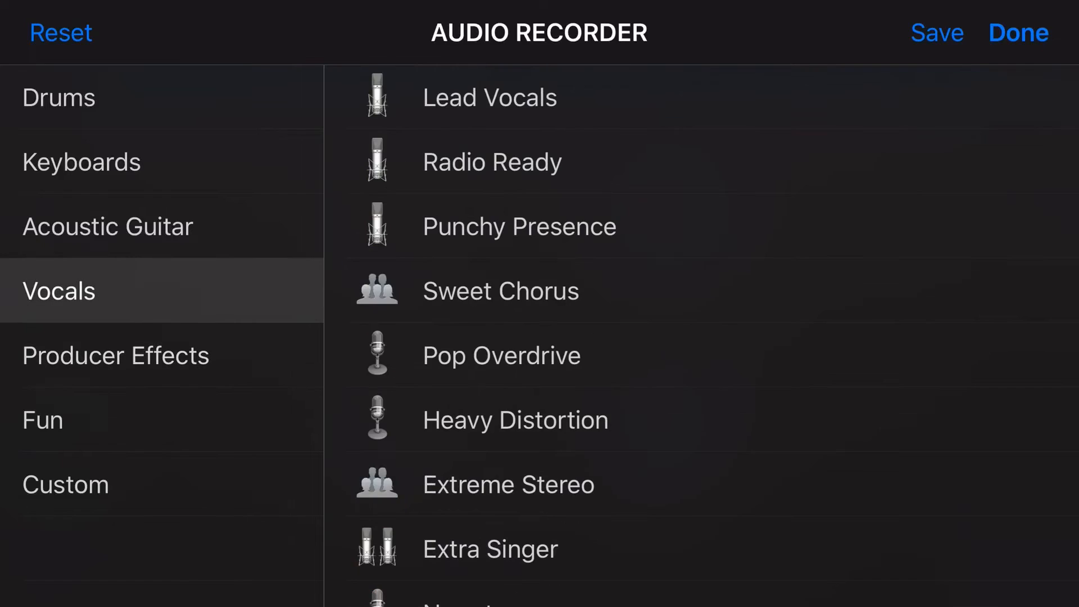
{"action": "left_click", "coordinate": [82, 162]}
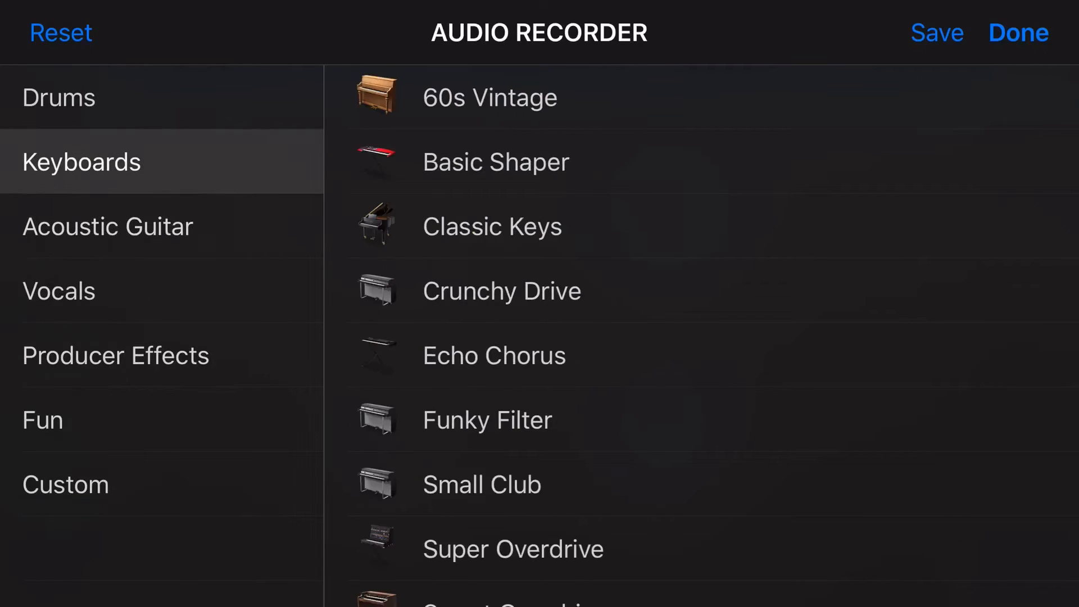
{"action": "left_click", "coordinate": [59, 96]}
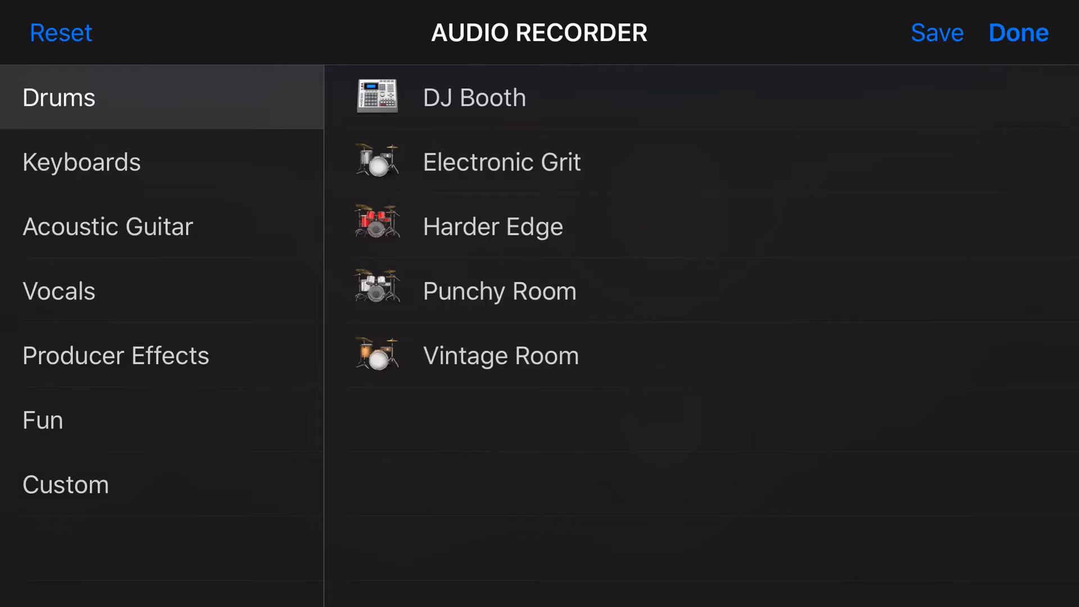
{"action": "left_click", "coordinate": [1020, 33]}
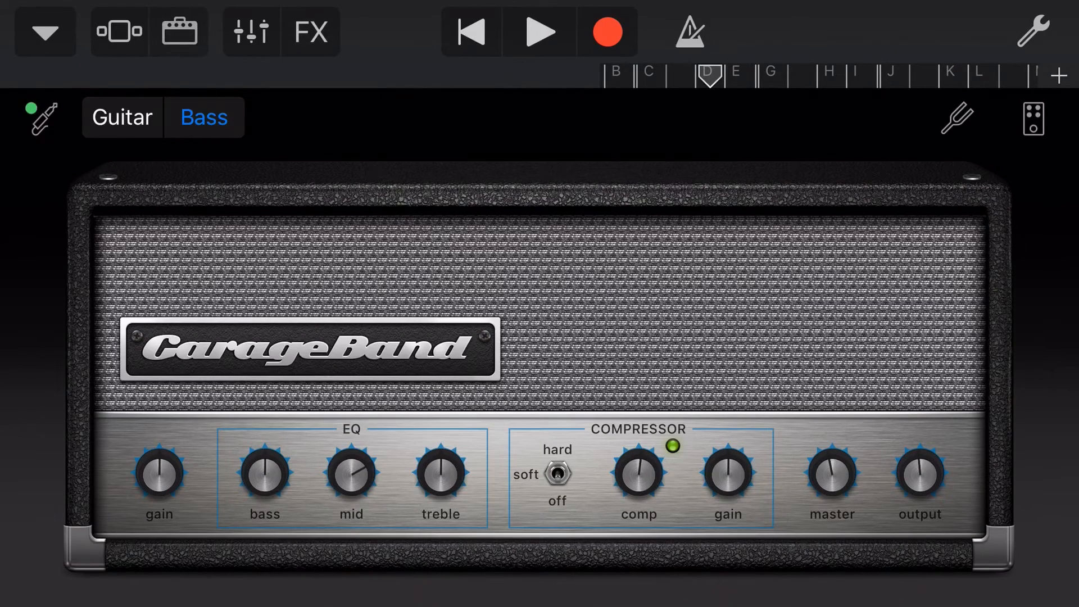
Check the merged bass Classic Stack track in Tracks view, then reopen its amp.
{"action": "left_click", "coordinate": [118, 32]}
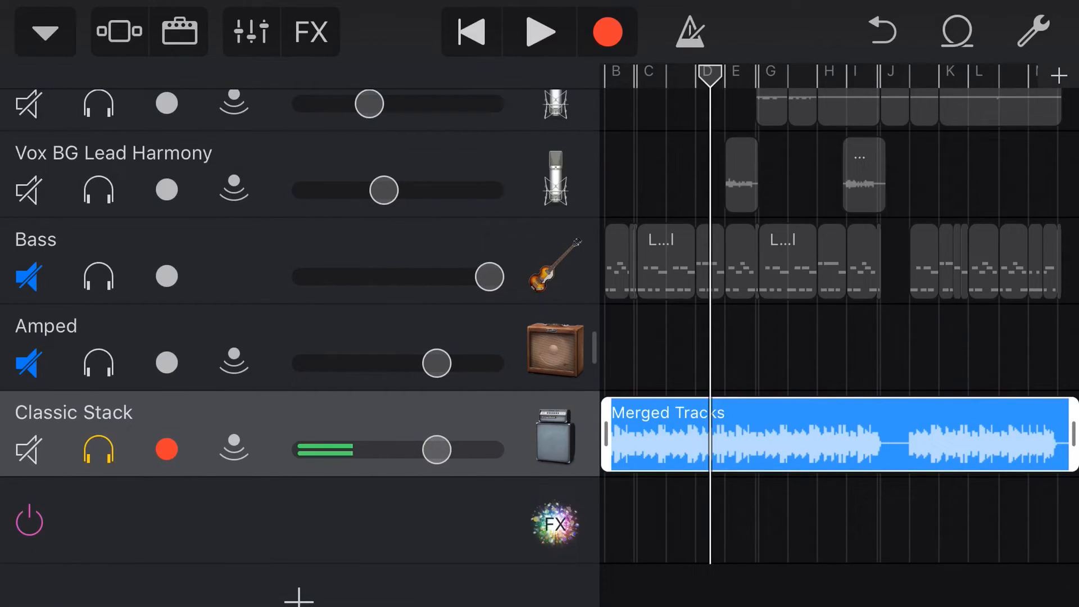
{"action": "left_click", "coordinate": [541, 32]}
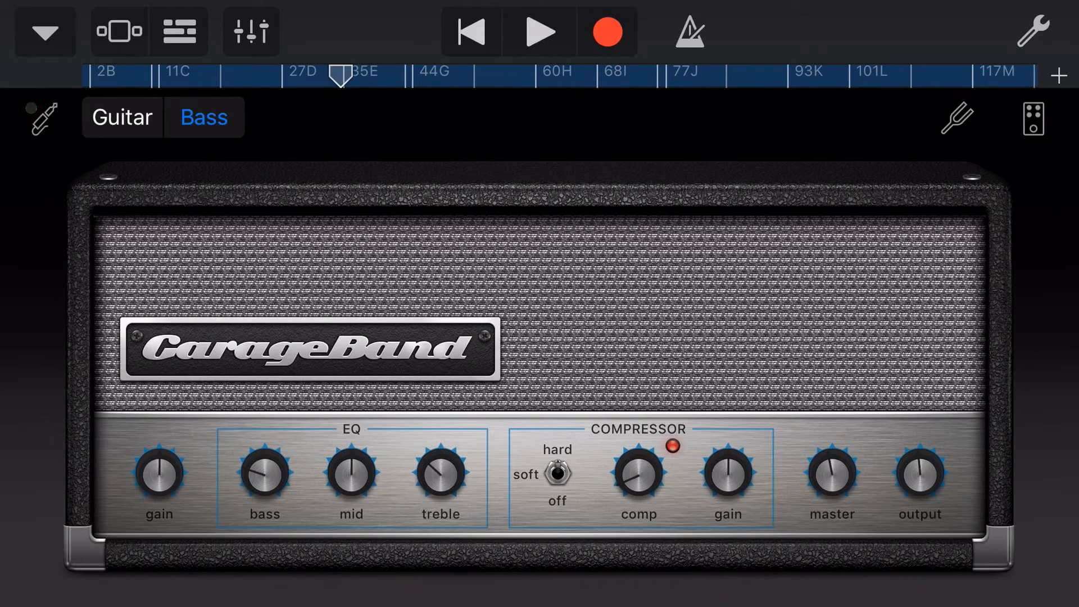
Show the bass amp's stompbox pedalboard with its Heavenly Chorus pedal.
{"action": "left_click", "coordinate": [1034, 117]}
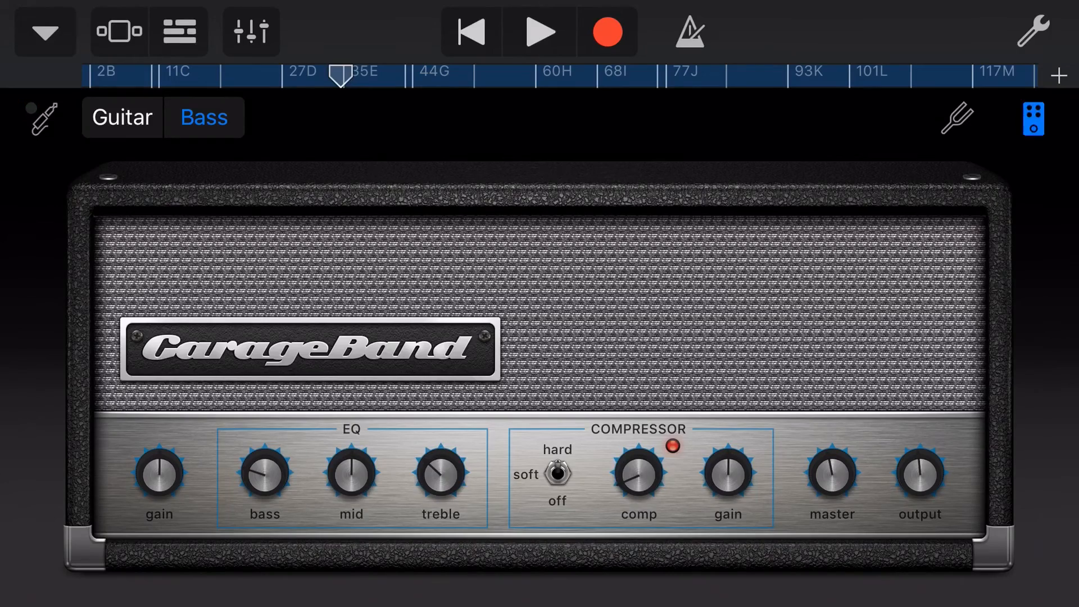
{"action": "left_click", "coordinate": [1032, 118]}
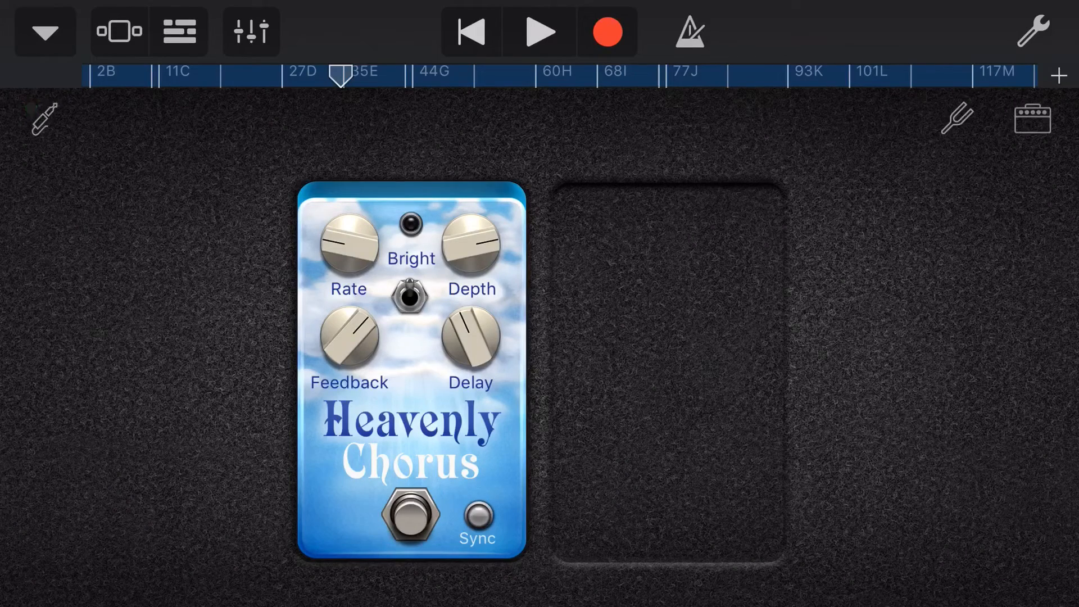
Switch the merged bass amp from Classic Stack to the How Low preset and return to Tracks view.
{"action": "left_click", "coordinate": [44, 32]}
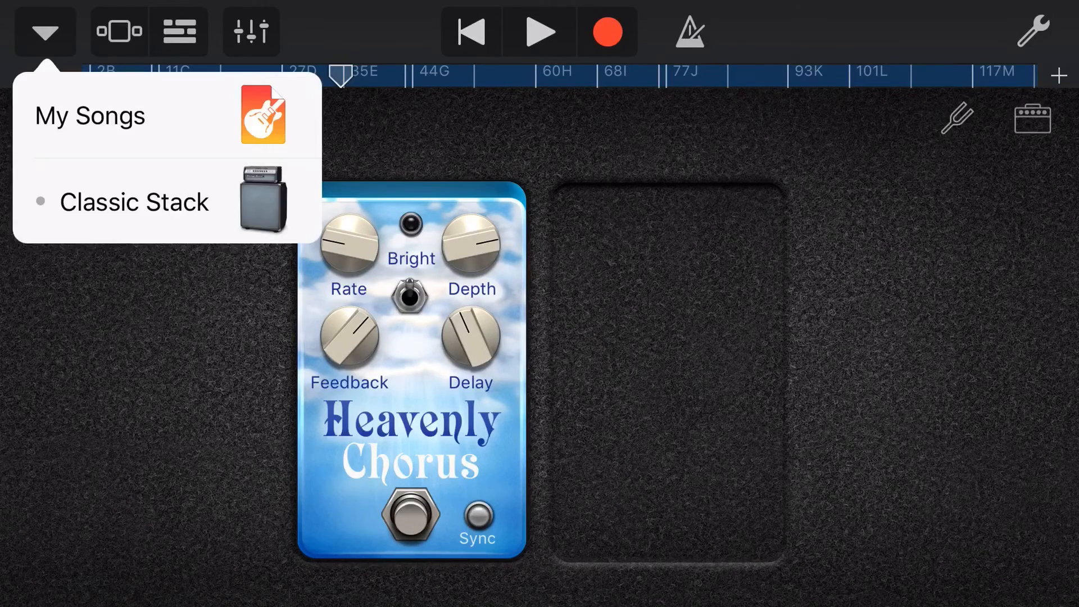
{"action": "left_click", "coordinate": [133, 201]}
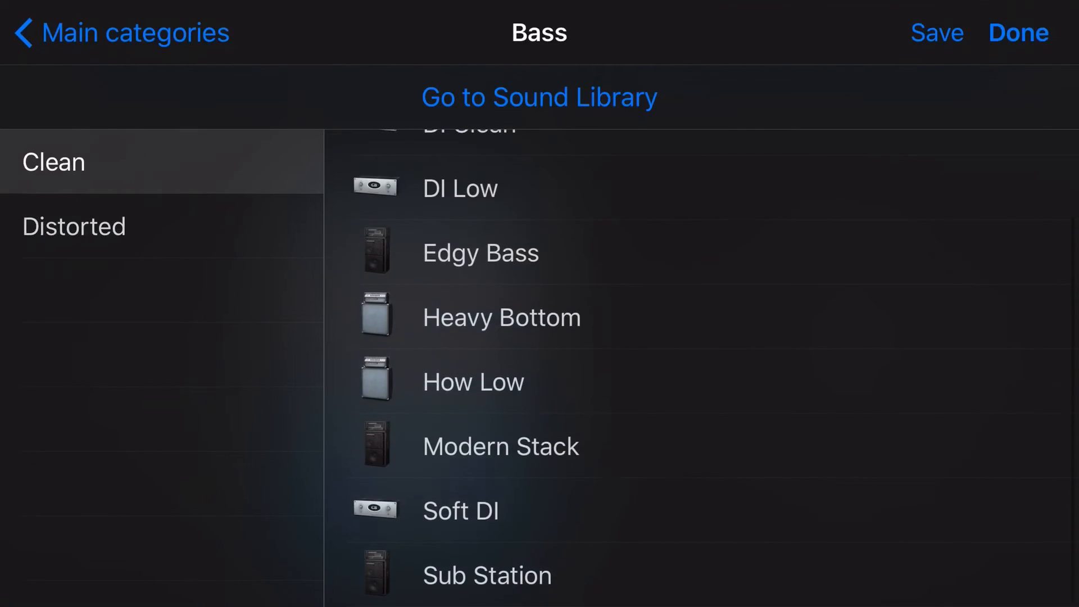
{"action": "left_click", "coordinate": [1017, 32]}
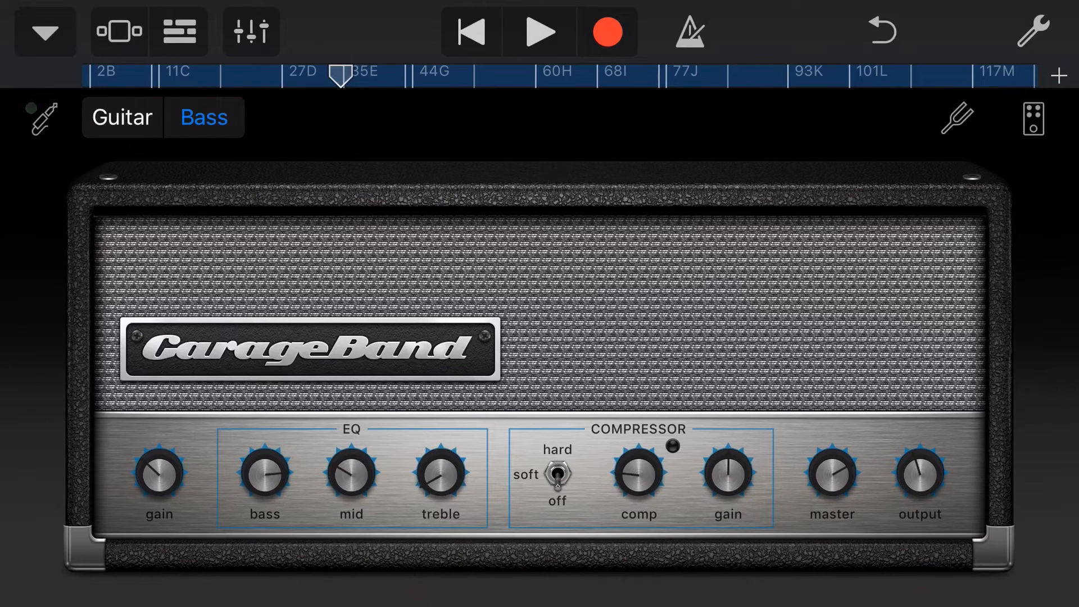
{"action": "left_click", "coordinate": [539, 32]}
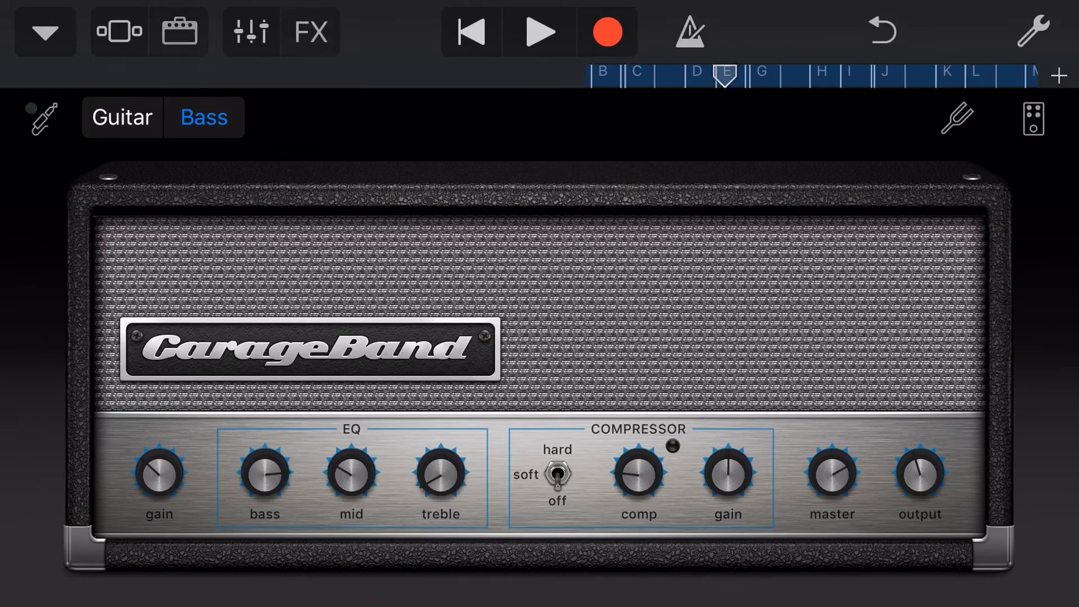
{"action": "left_click", "coordinate": [118, 32]}
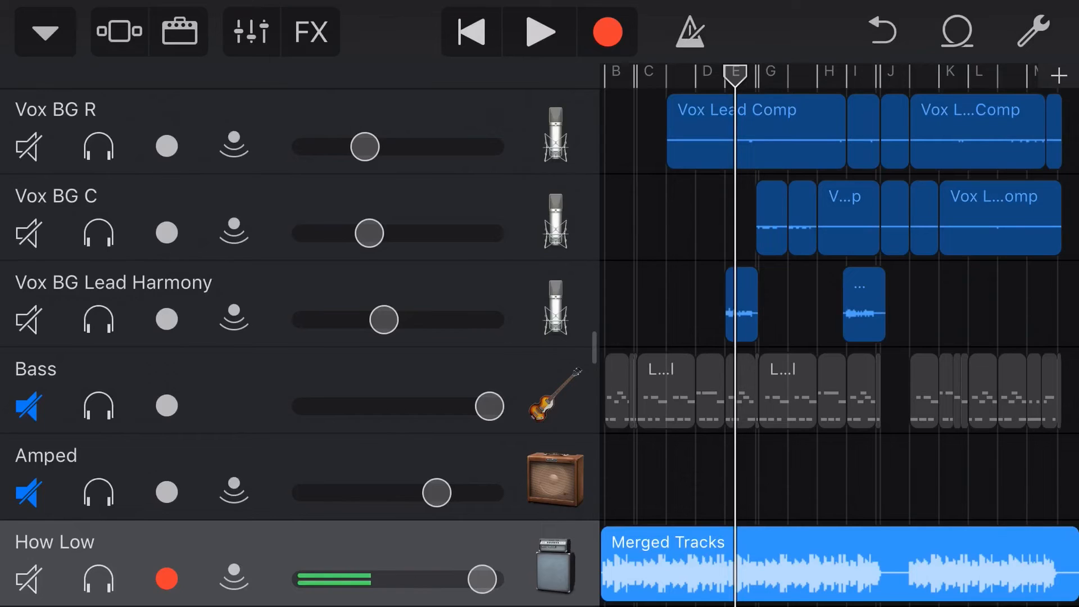
Play the song, solo How Low, then unmute and solo the original Bass track.
{"action": "left_click", "coordinate": [541, 31]}
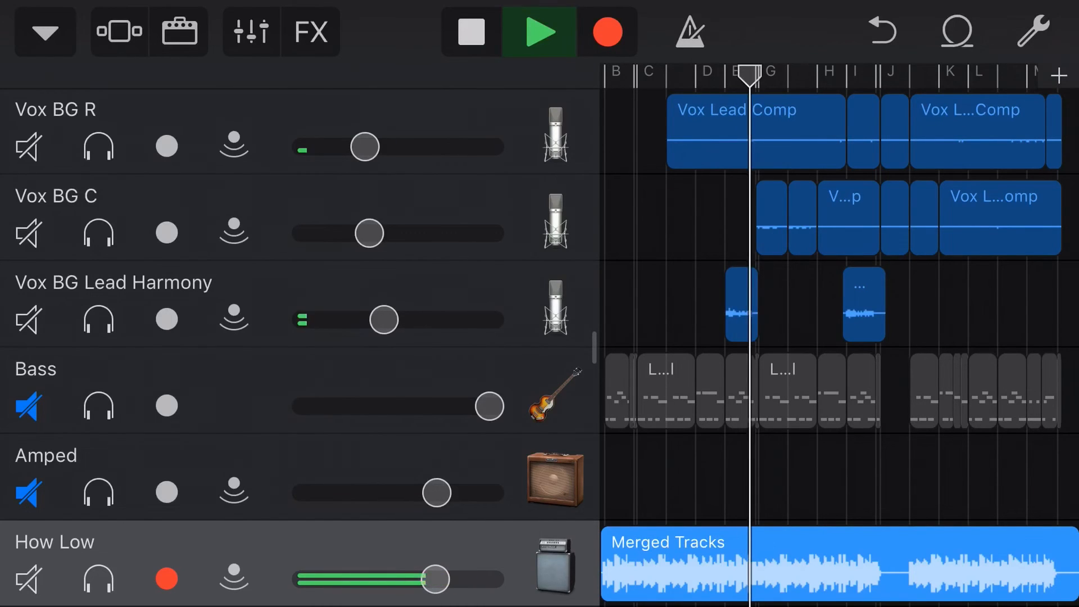
{"action": "left_click", "coordinate": [470, 31]}
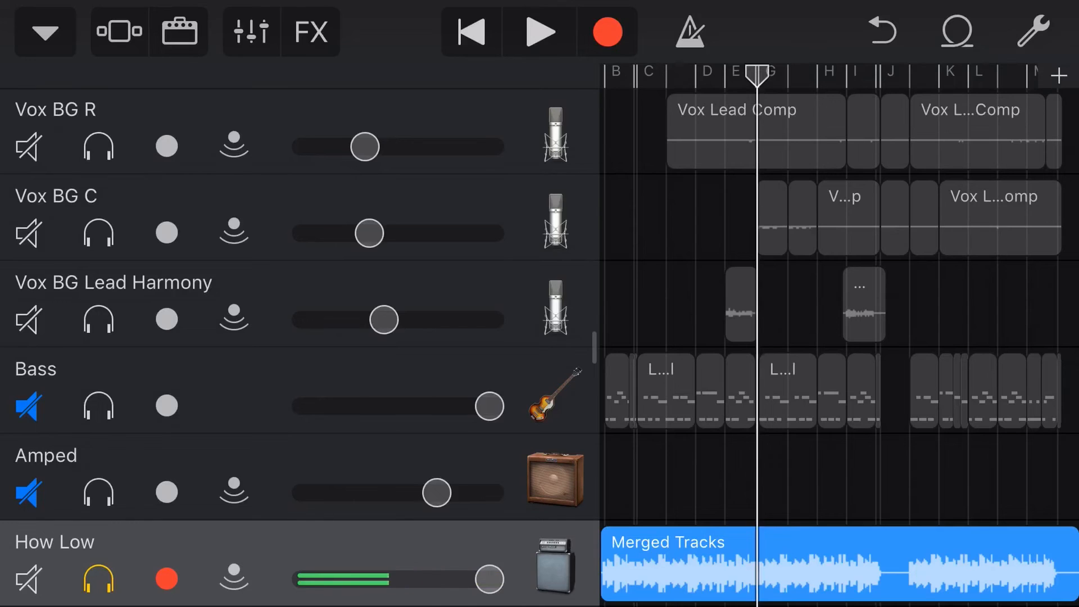
{"action": "left_click", "coordinate": [98, 406]}
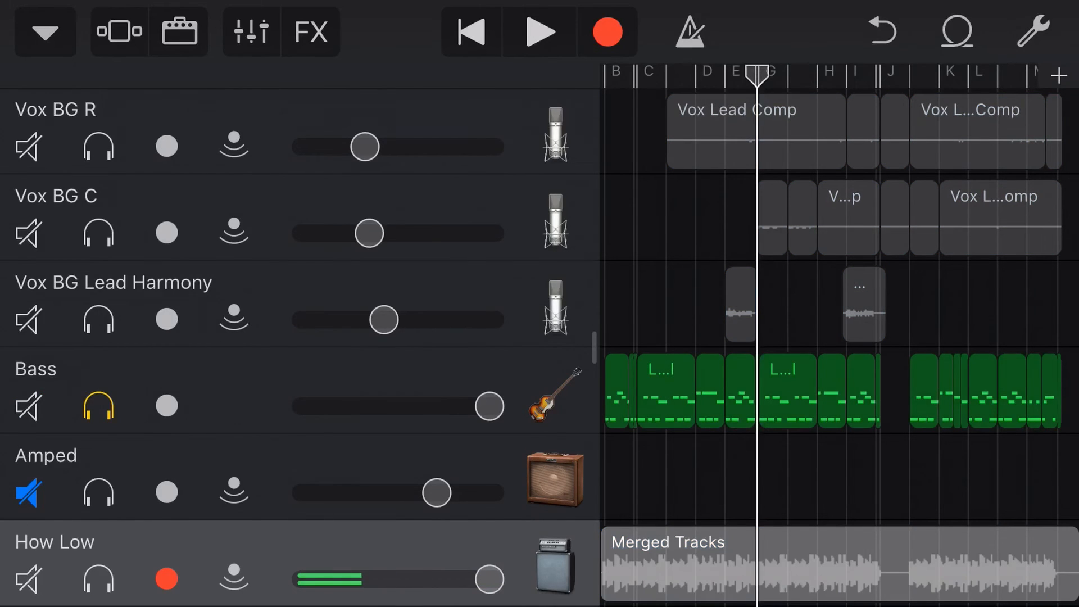
Solo How Low again and audition it with a short playback.
{"action": "left_click", "coordinate": [538, 32]}
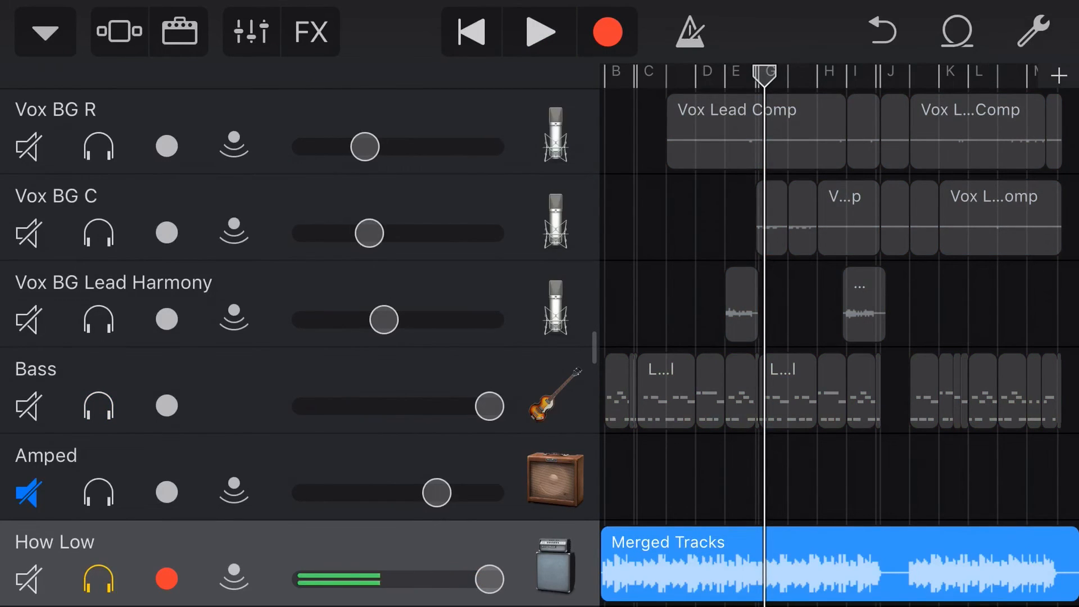
{"action": "left_click", "coordinate": [539, 32]}
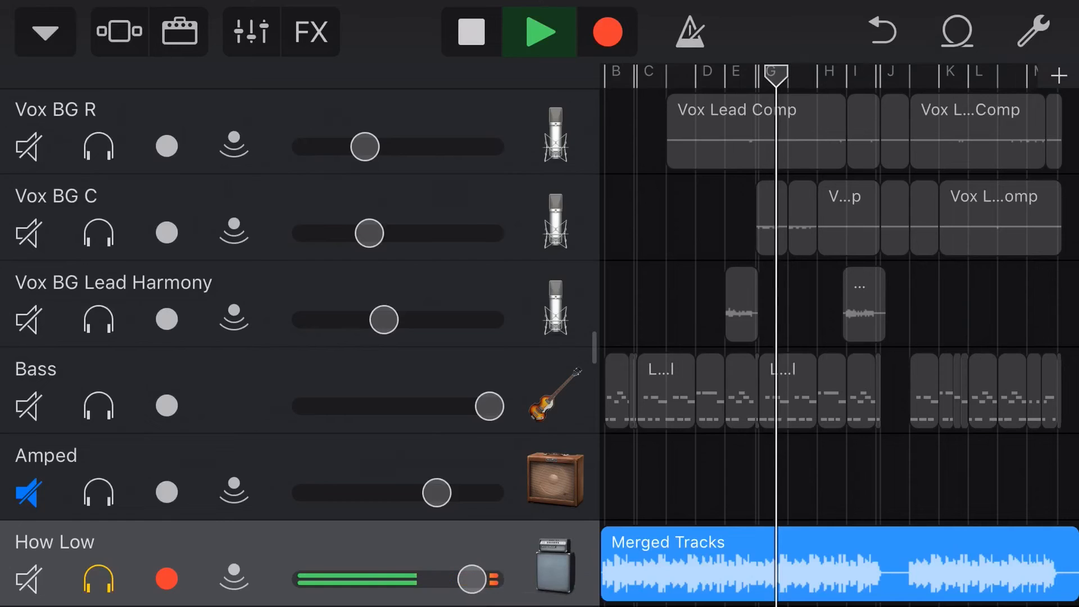
{"action": "left_click", "coordinate": [470, 31]}
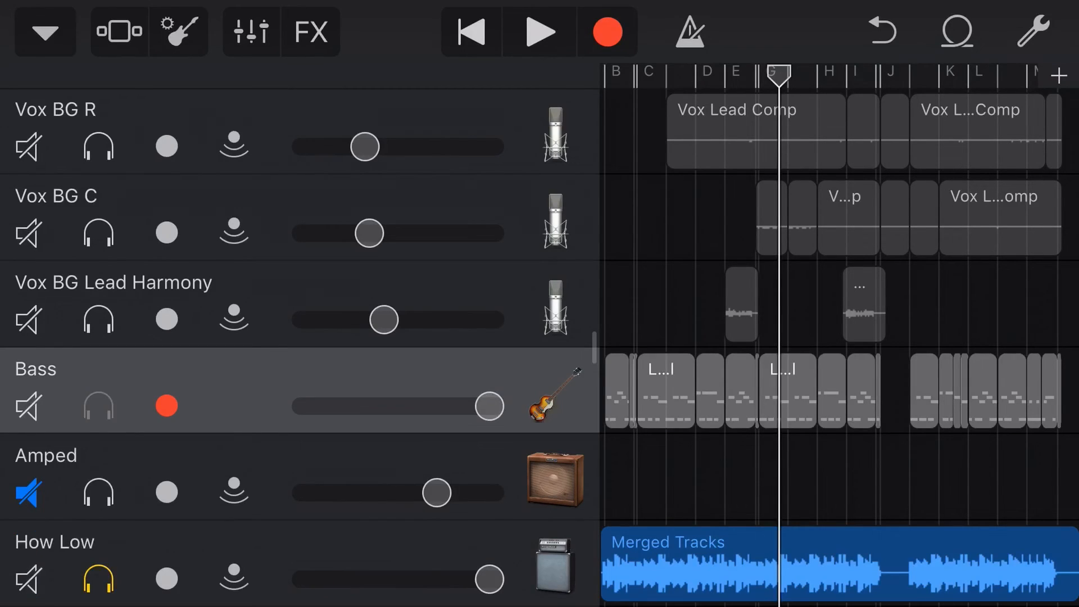
Solo the Bass track alongside How Low at lowered volumes and listen to the blend.
{"action": "left_click", "coordinate": [98, 405]}
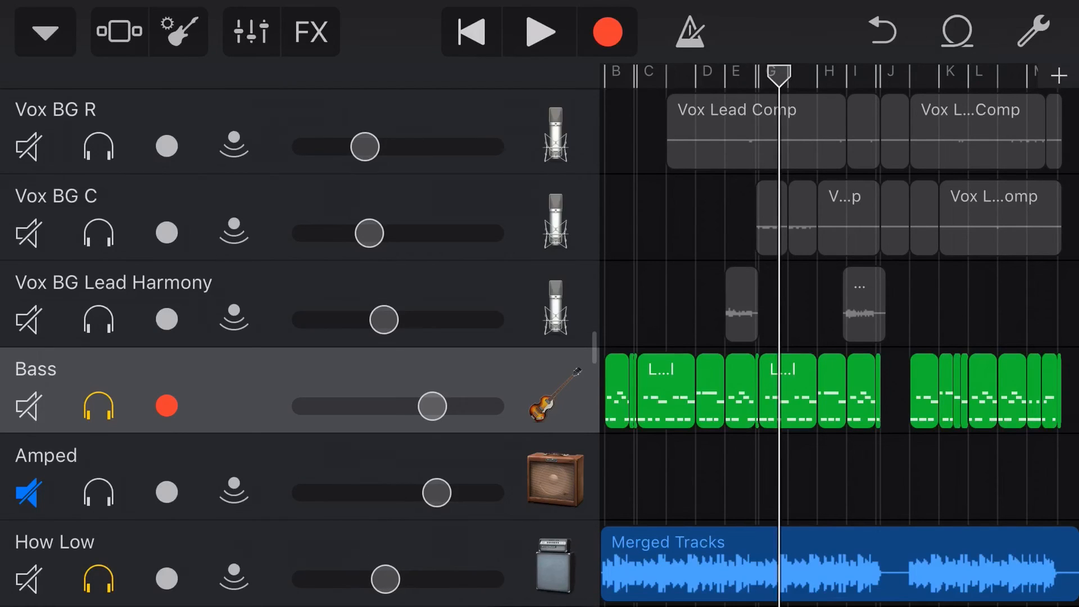
{"action": "left_click", "coordinate": [538, 32]}
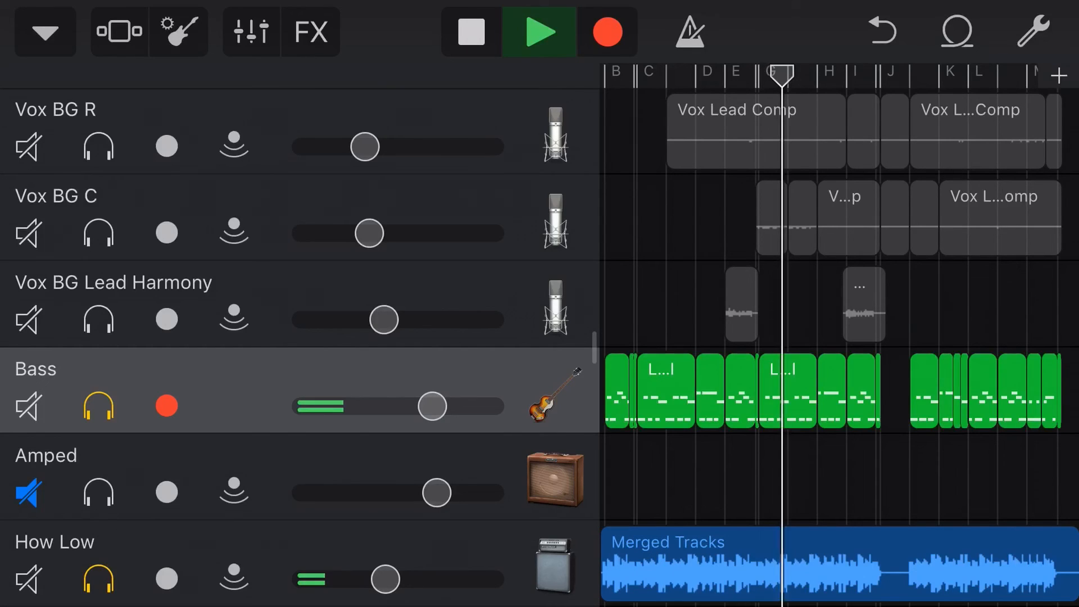
{"action": "left_click", "coordinate": [470, 31]}
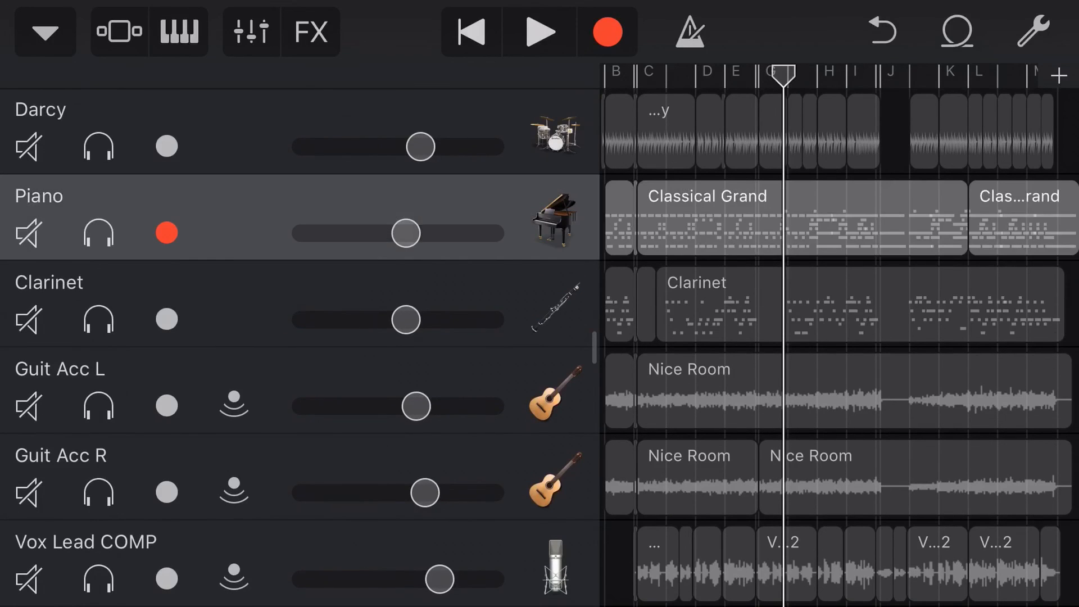
{"action": "left_click", "coordinate": [166, 406]}
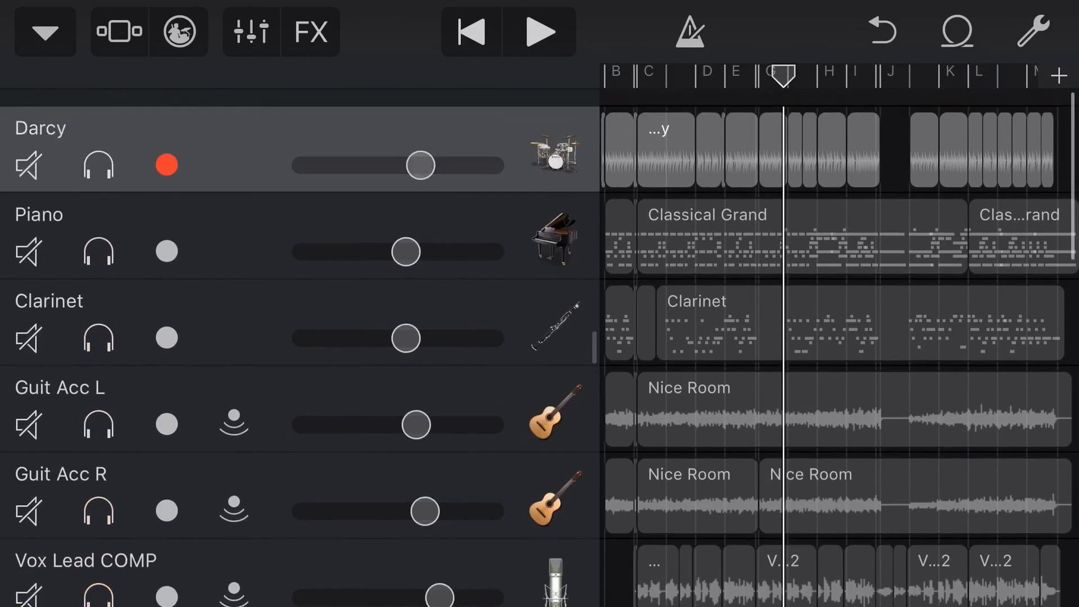
{"action": "scroll", "scroll_direction": "down", "scroll_amount": 3}
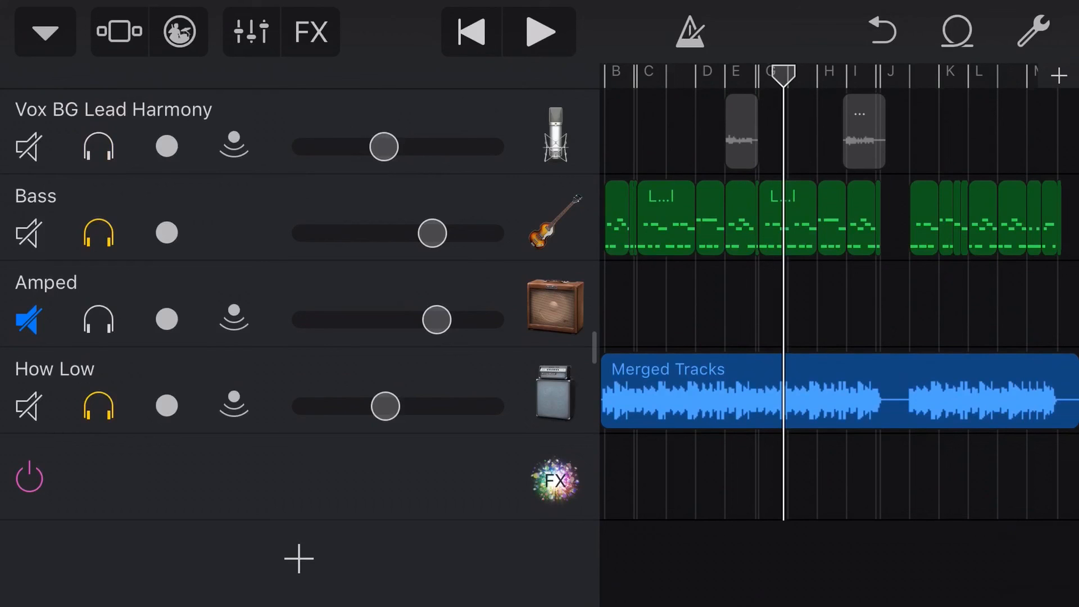
{"action": "left_click", "coordinate": [165, 320]}
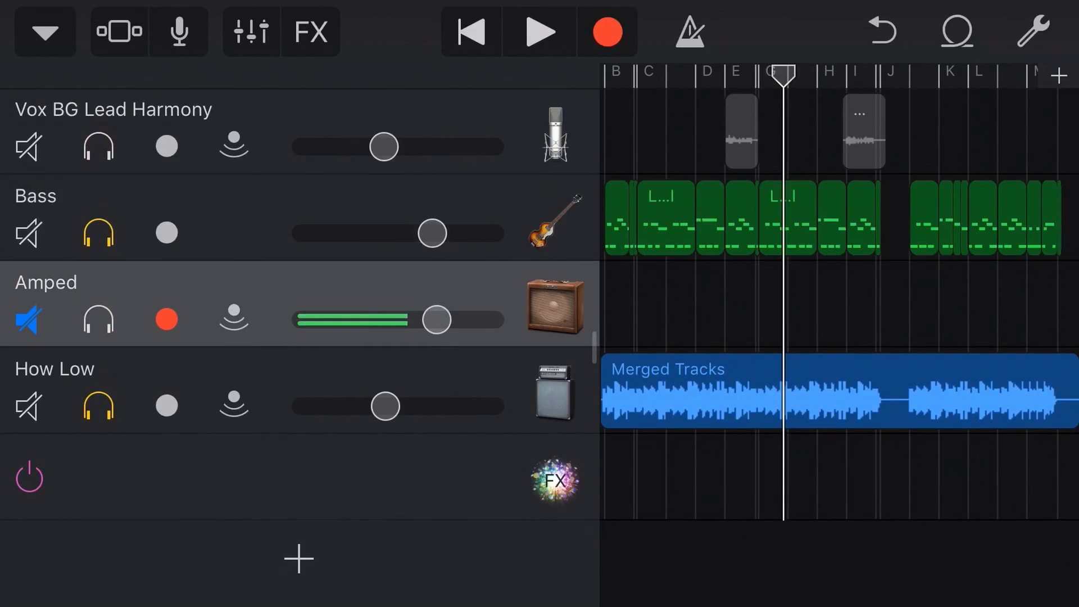